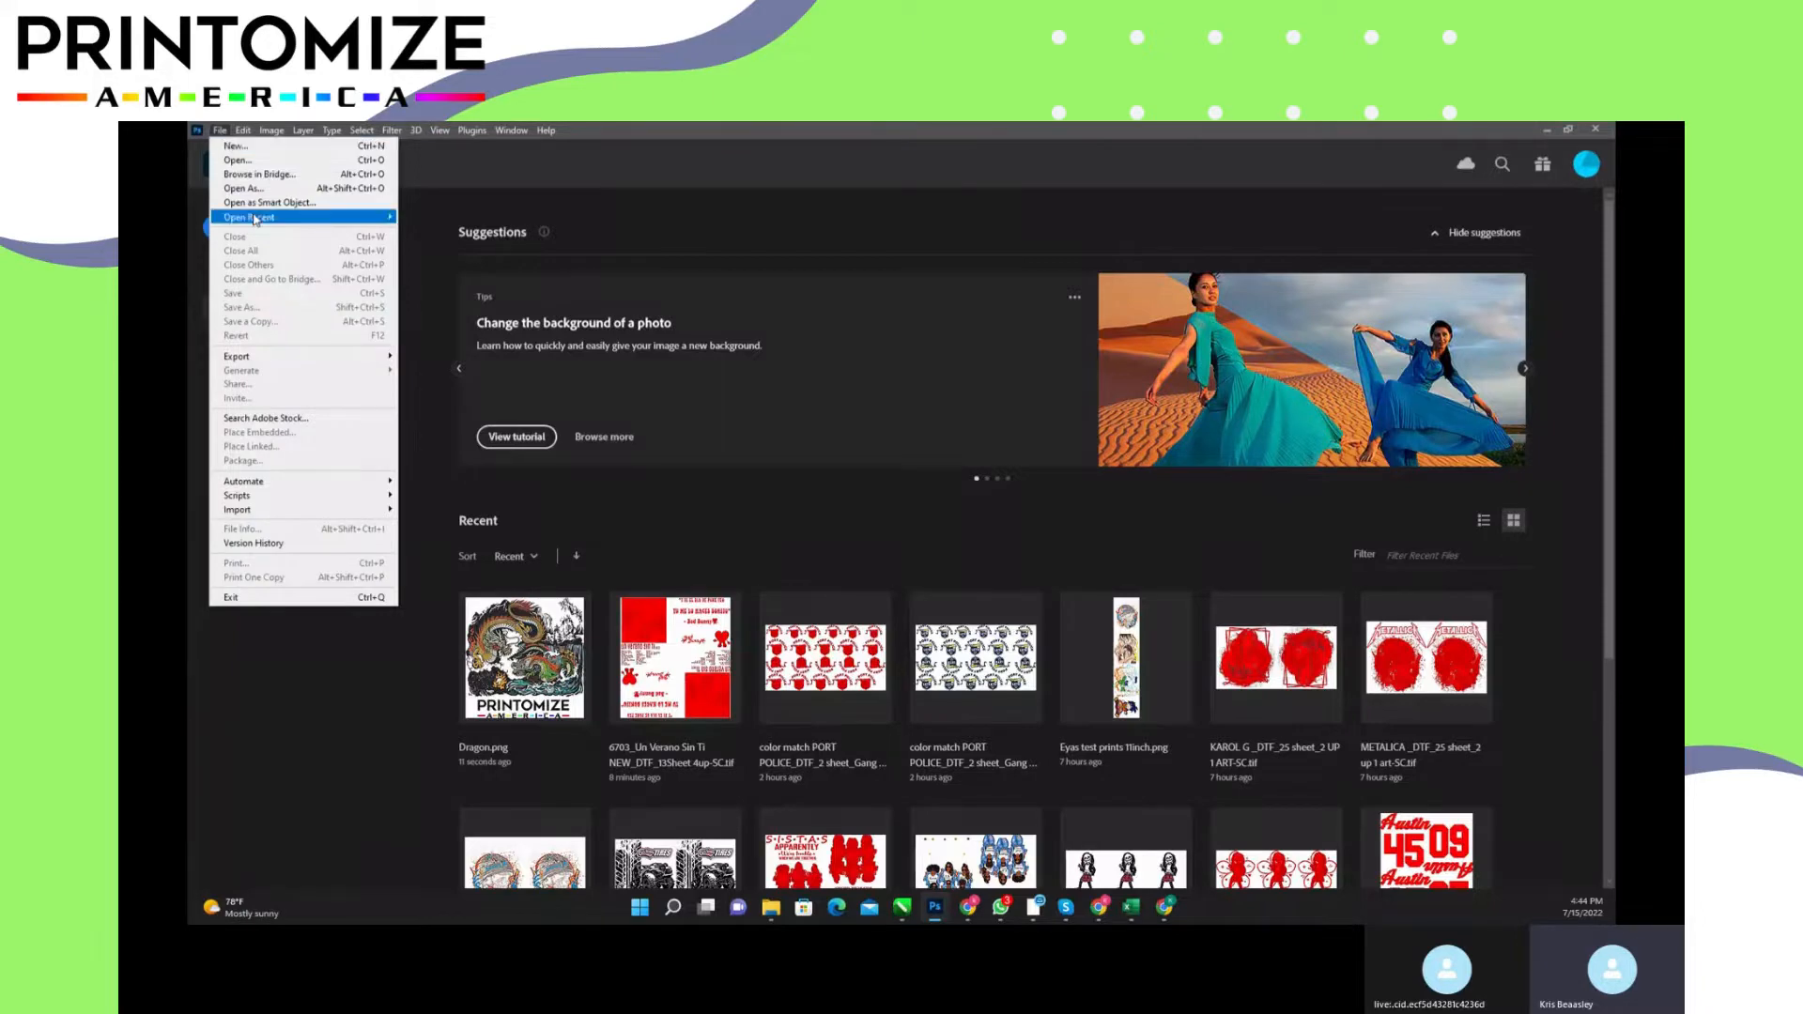
Step: Browse the file dialog briefly and cancel without opening anything
{"action": "left_click", "coordinate": [236, 158]}
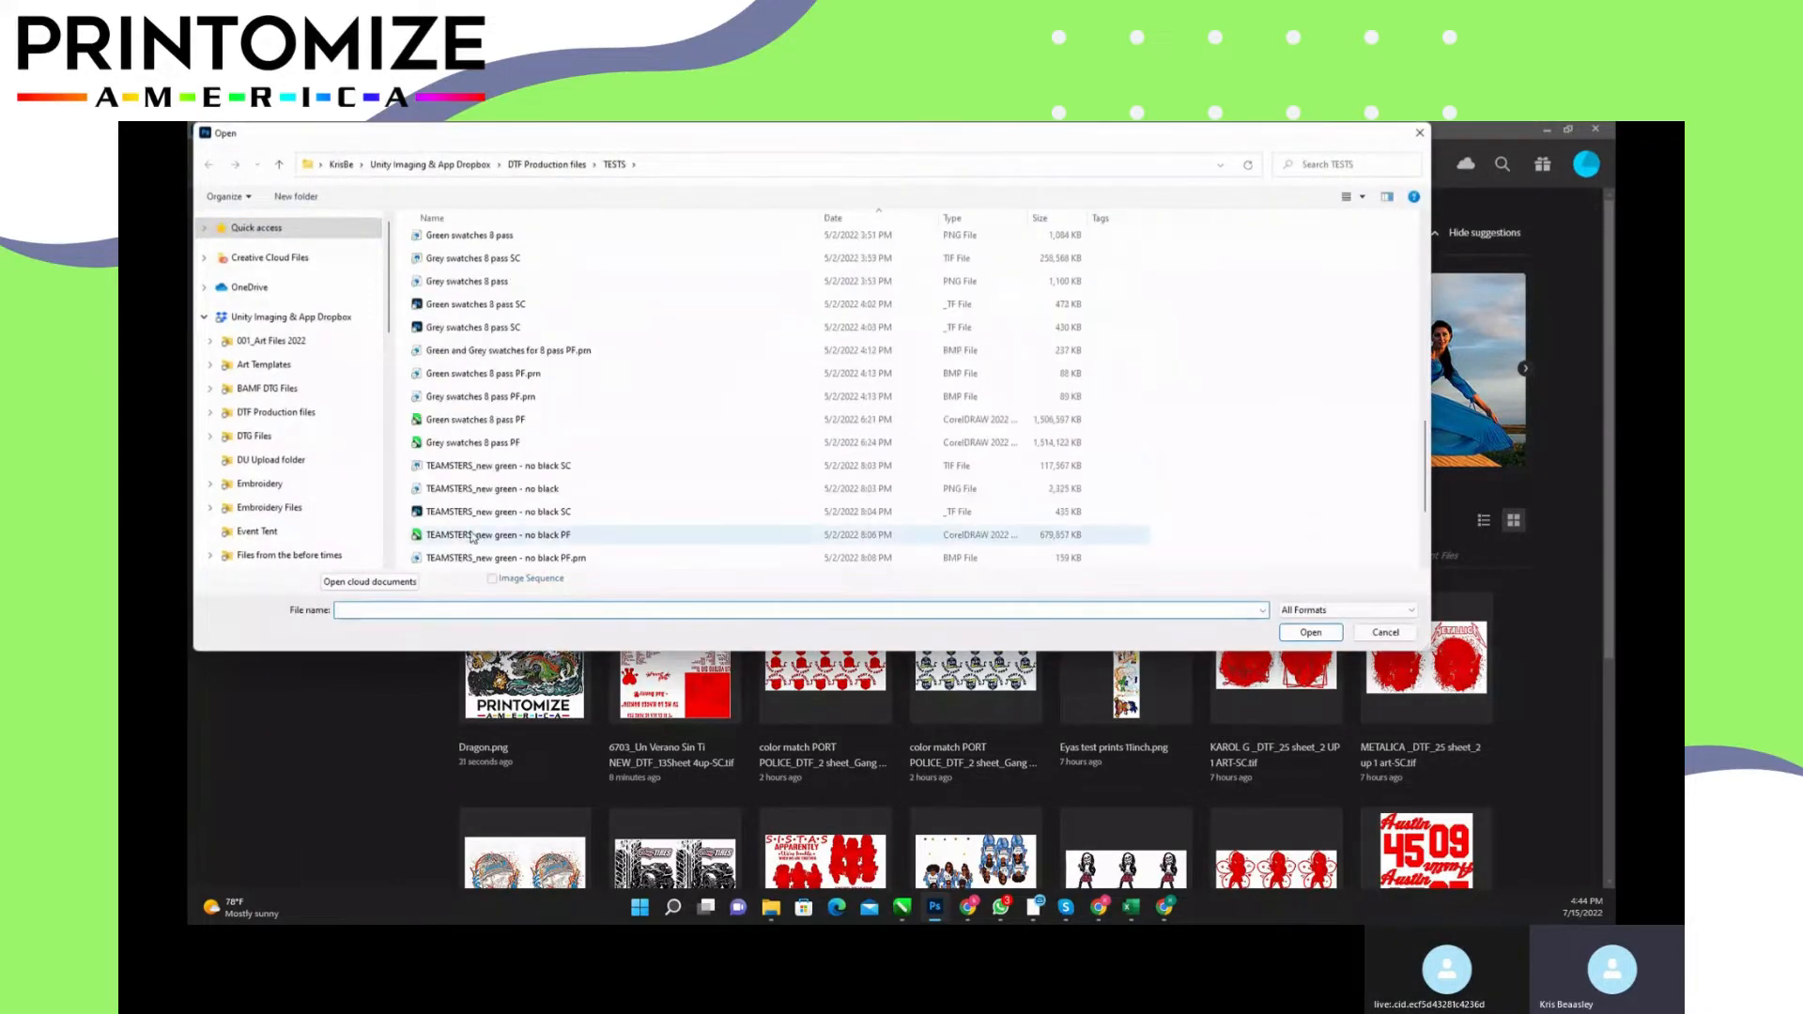
{"action": "scroll", "scroll_direction": "down", "scroll_amount": 3}
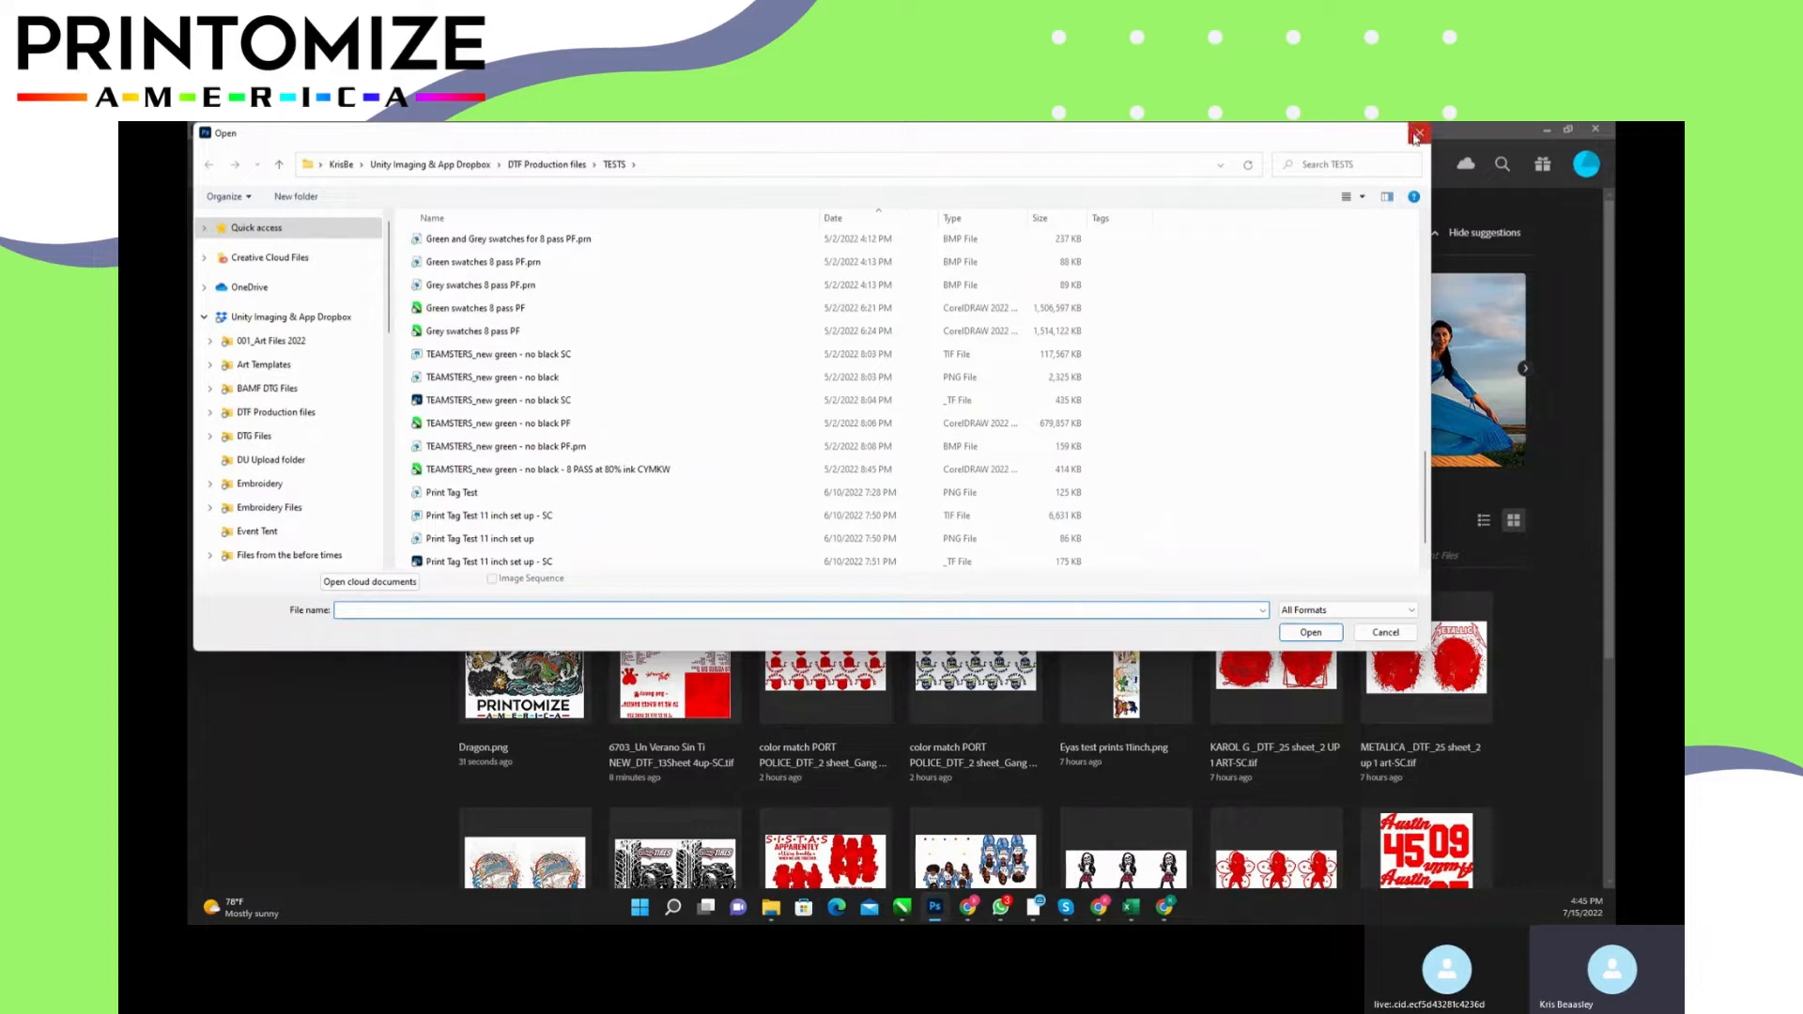
{"action": "left_click", "coordinate": [1384, 631]}
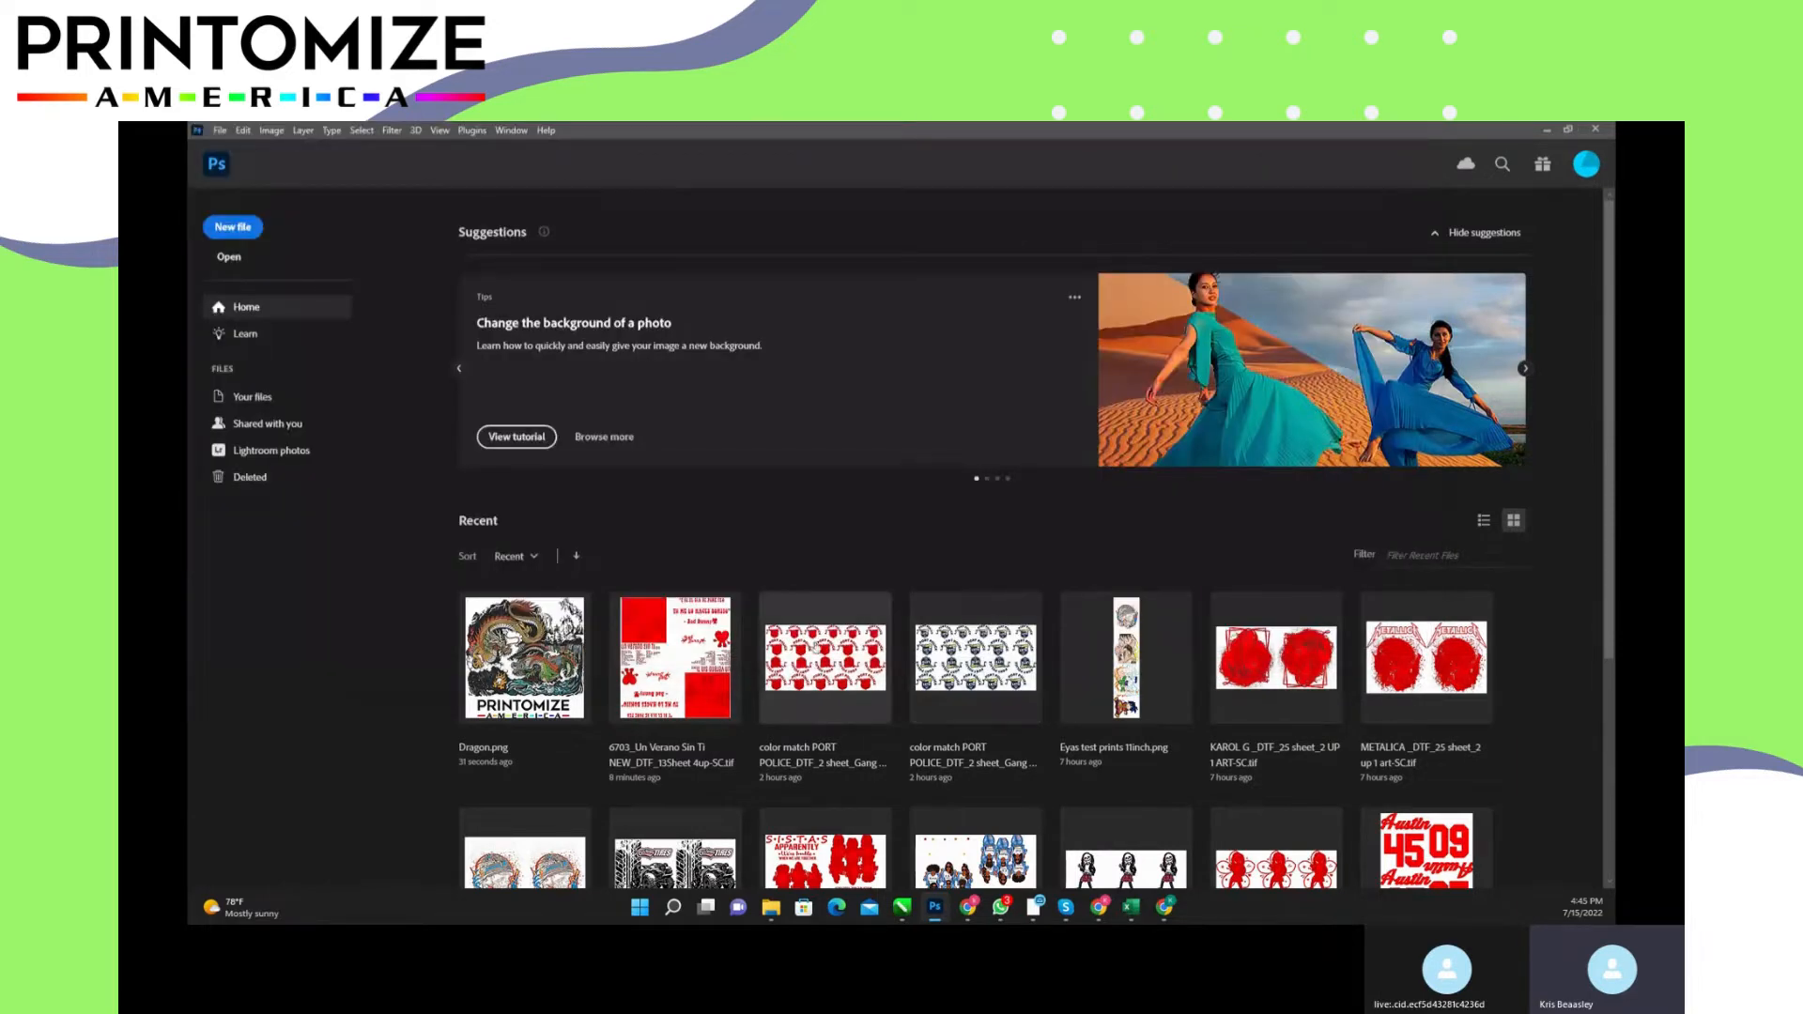
{"action": "mouse_move", "coordinate": [1385, 710]}
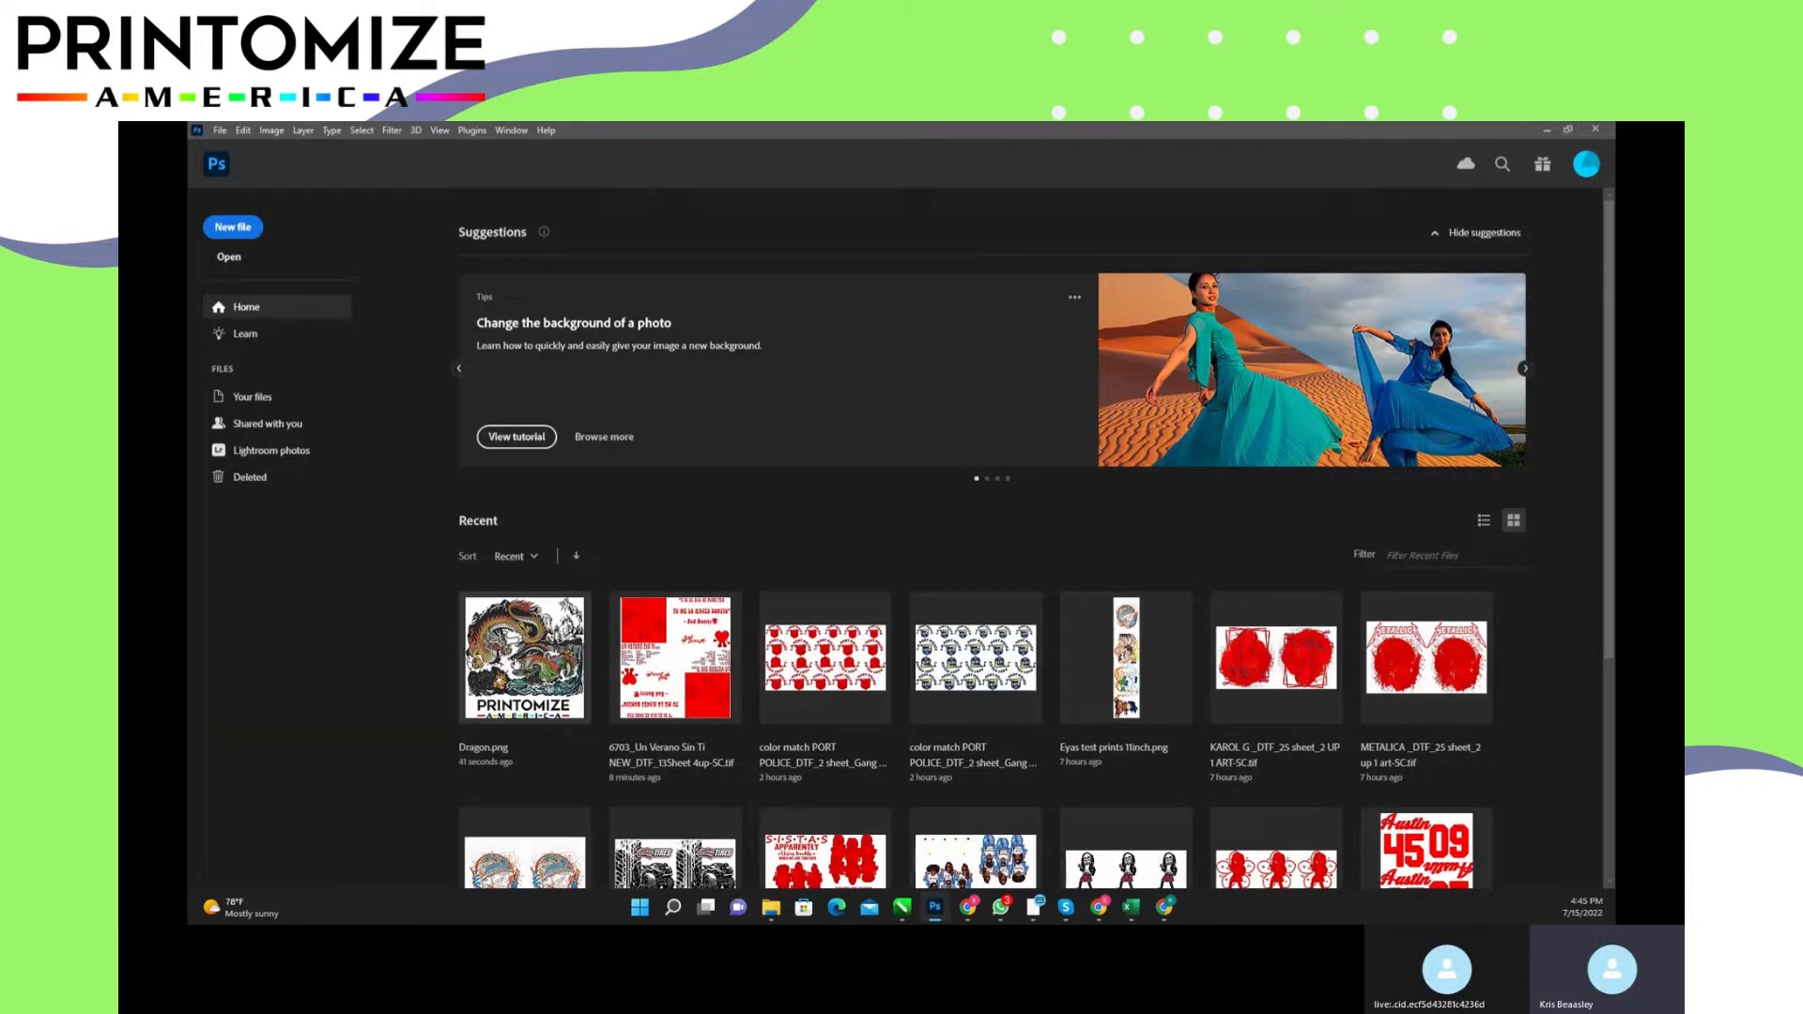
Step: Open Dragon.png from Recent files and fit the whole artwork on screen
{"action": "double_click", "coordinate": [523, 657]}
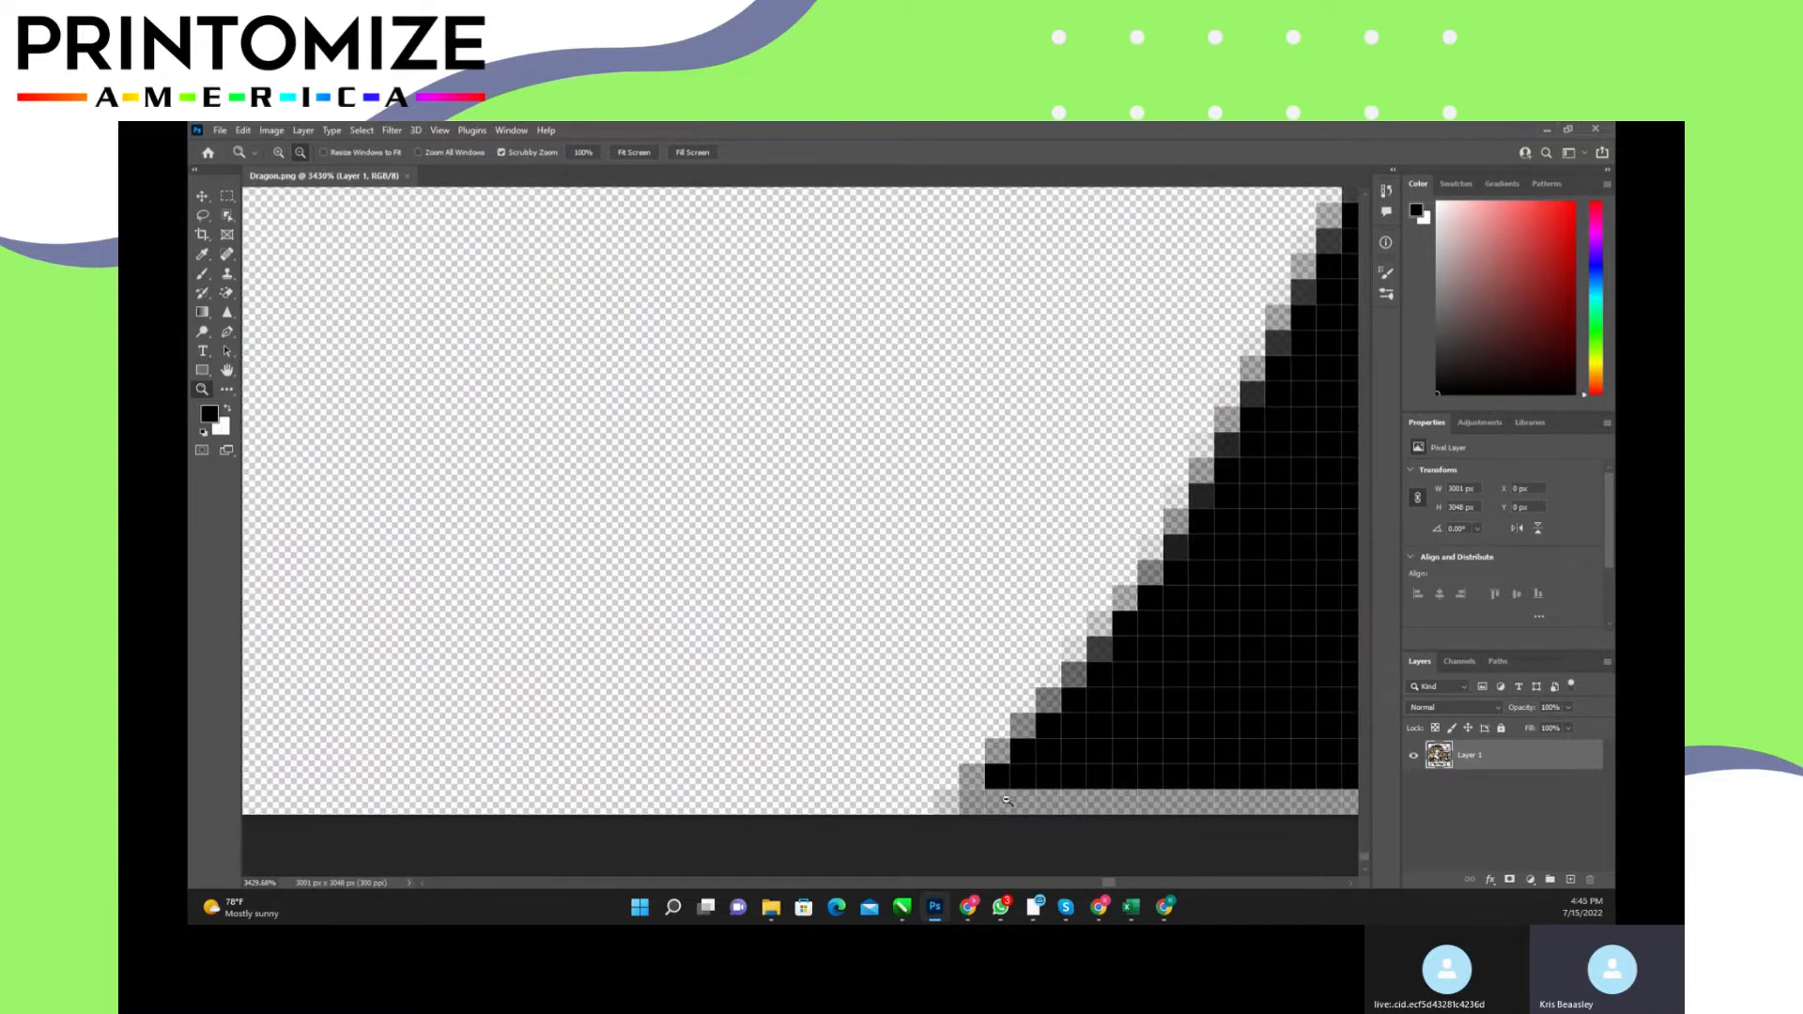
{"action": "mouse_move", "coordinate": [1025, 826]}
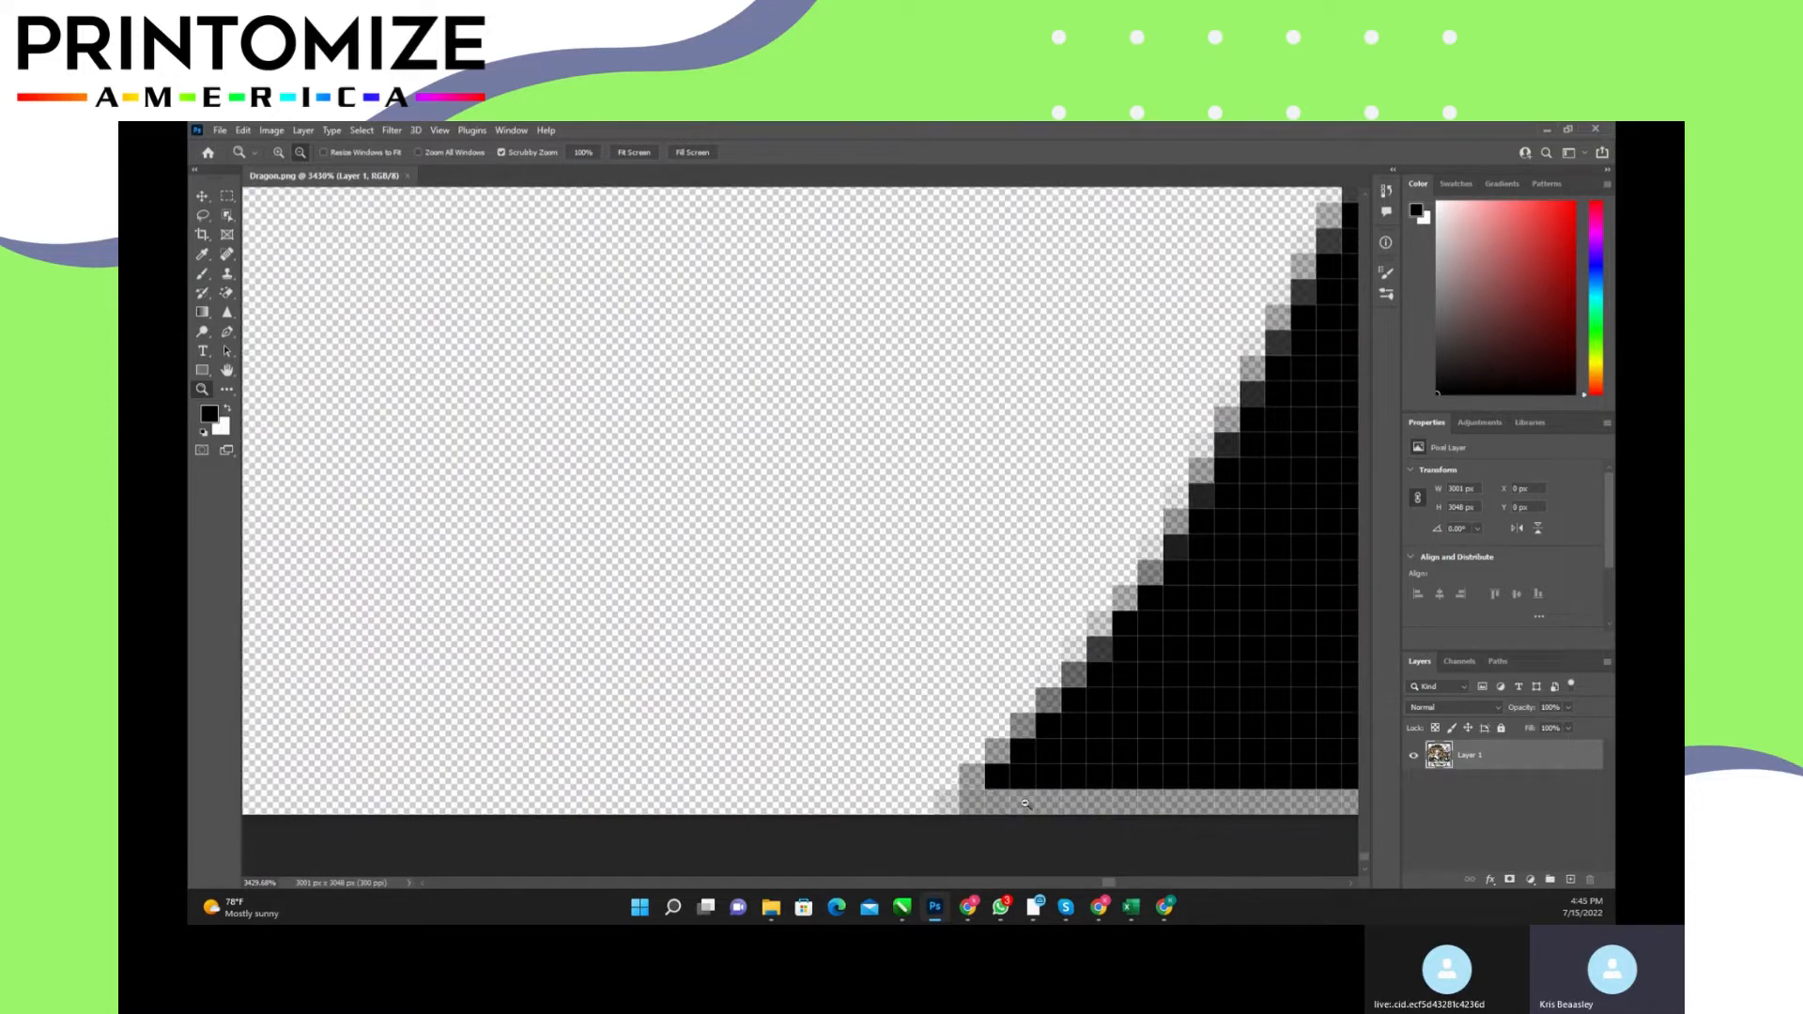
{"action": "left_click", "coordinate": [634, 150]}
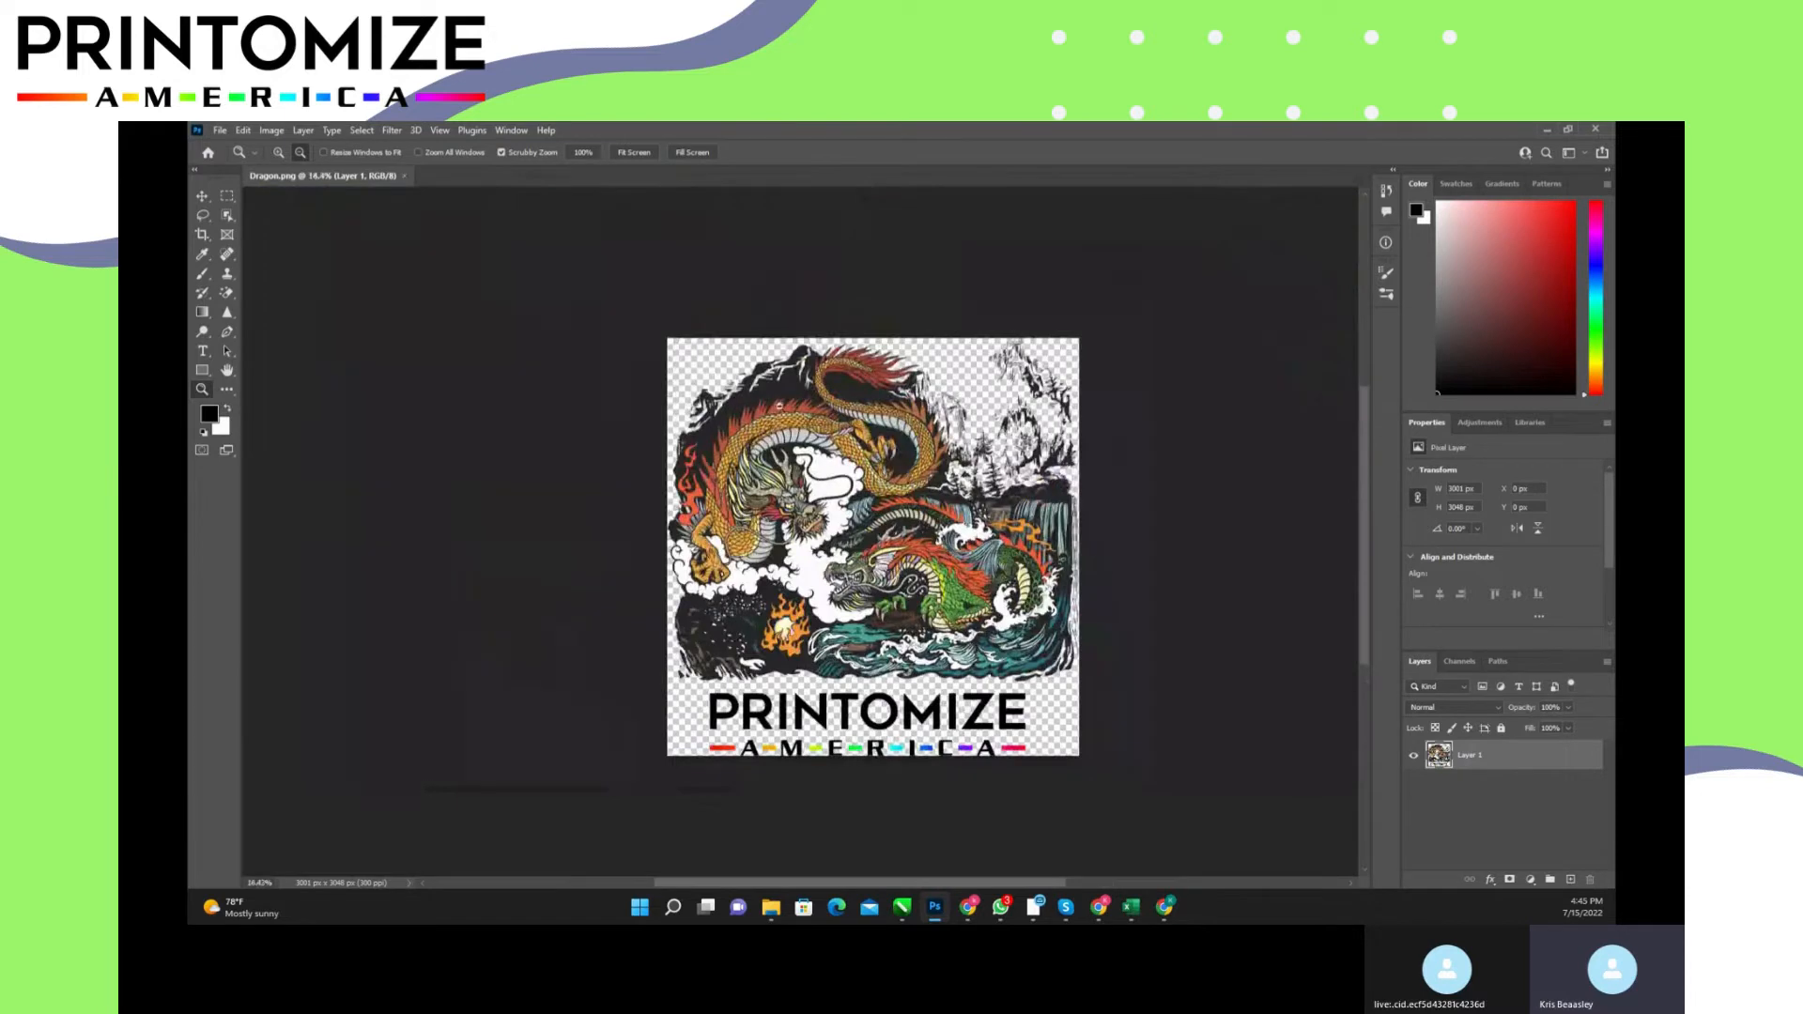
Step: Set the canvas size to 3003 by 3050 pixels for a 2-pixel safe border
{"action": "left_click", "coordinate": [271, 130]}
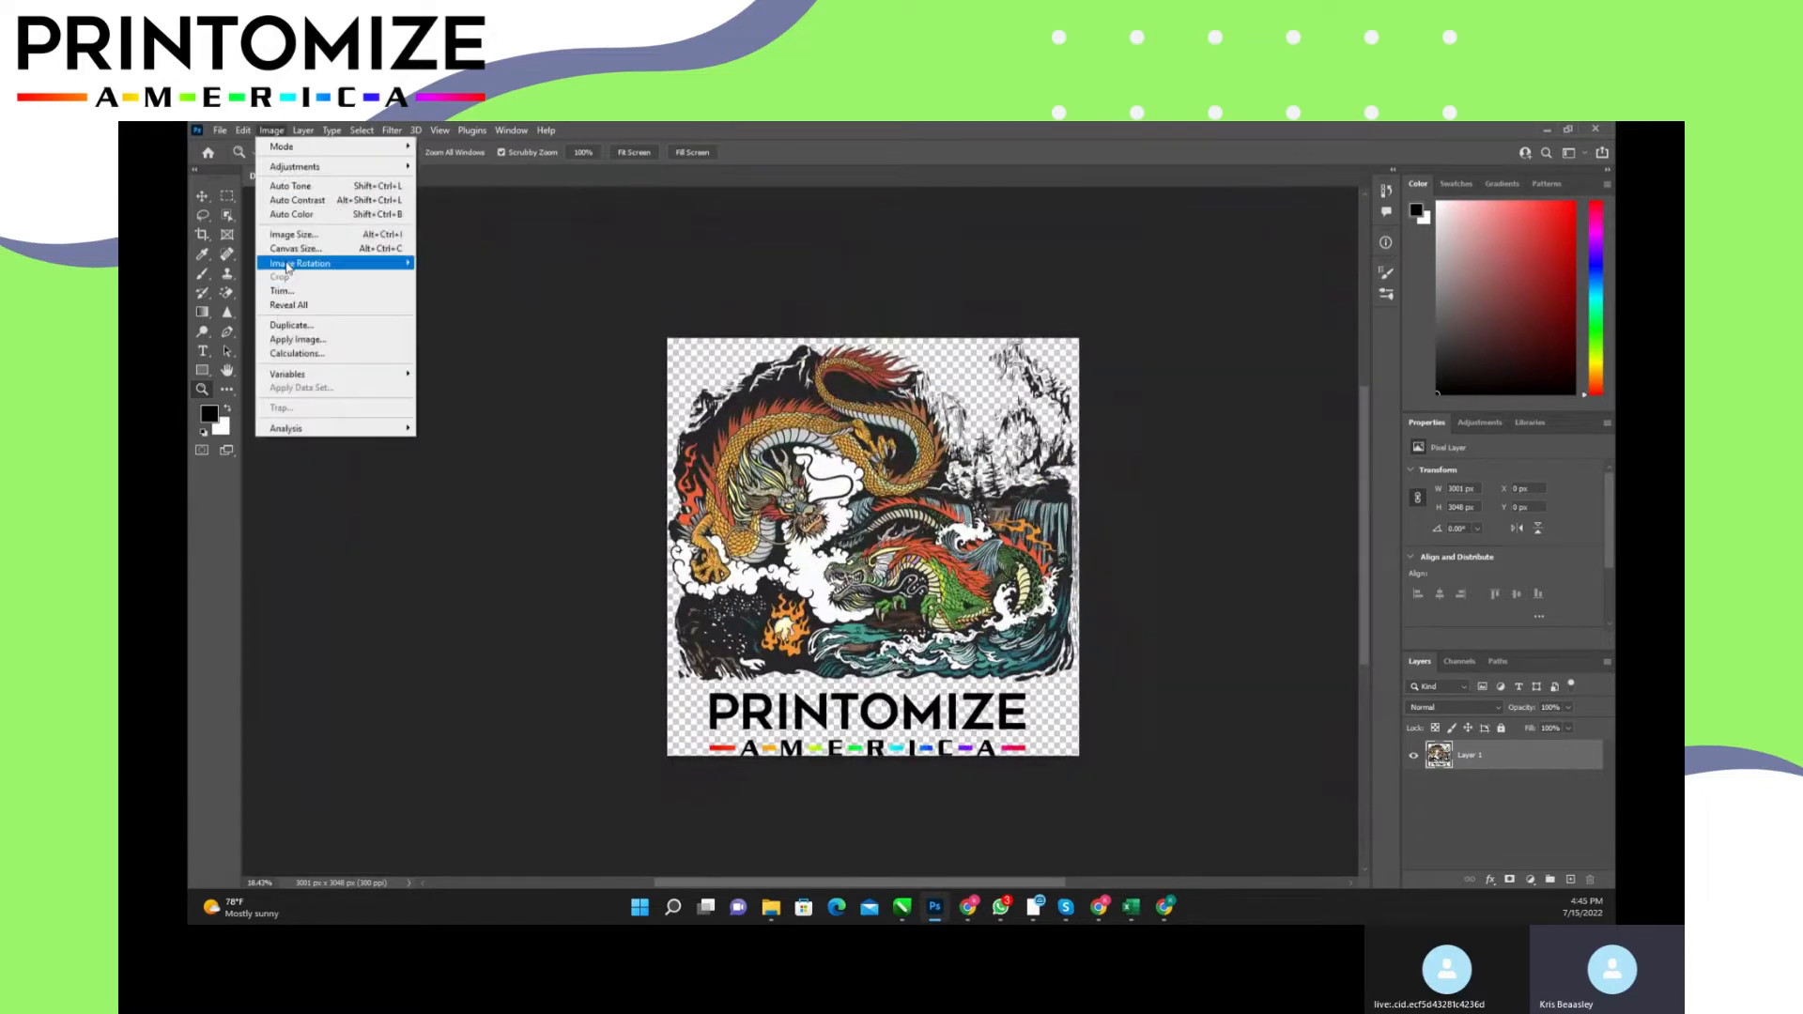
{"action": "left_click", "coordinate": [295, 248]}
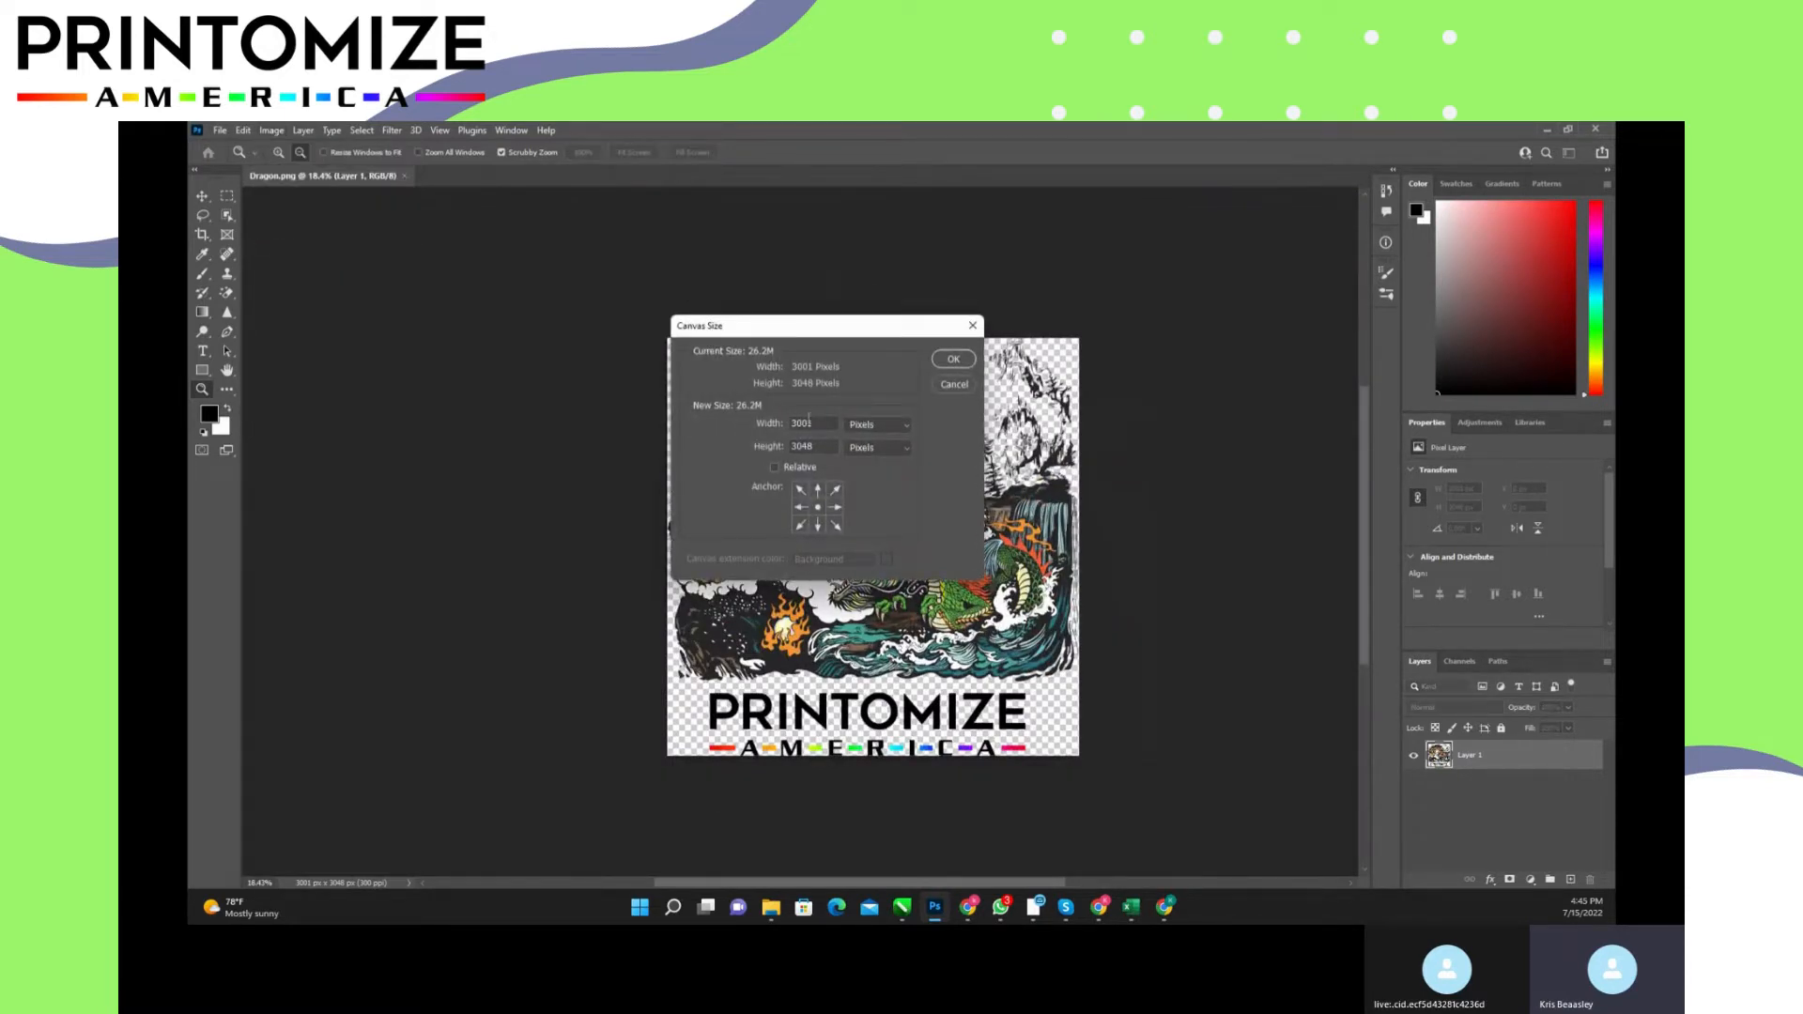
{"action": "left_click", "coordinate": [807, 424]}
{"action": "type", "text": "3003"}
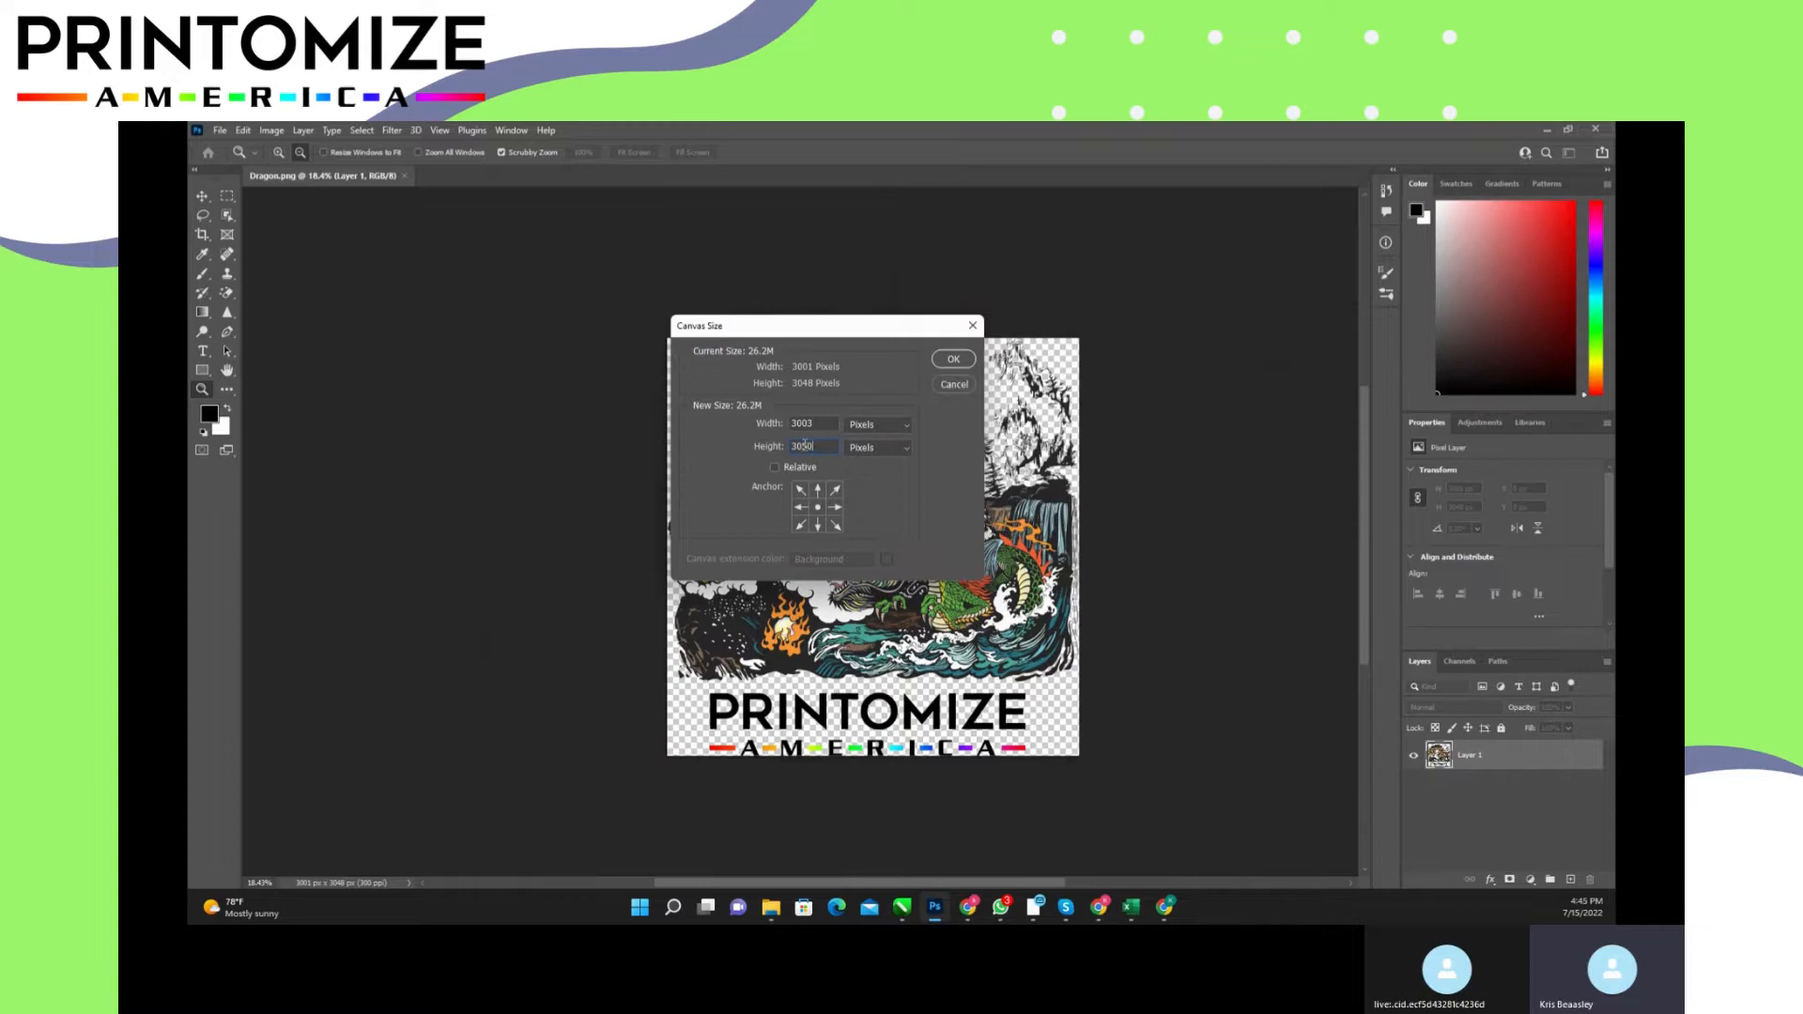
{"action": "left_click", "coordinate": [952, 359]}
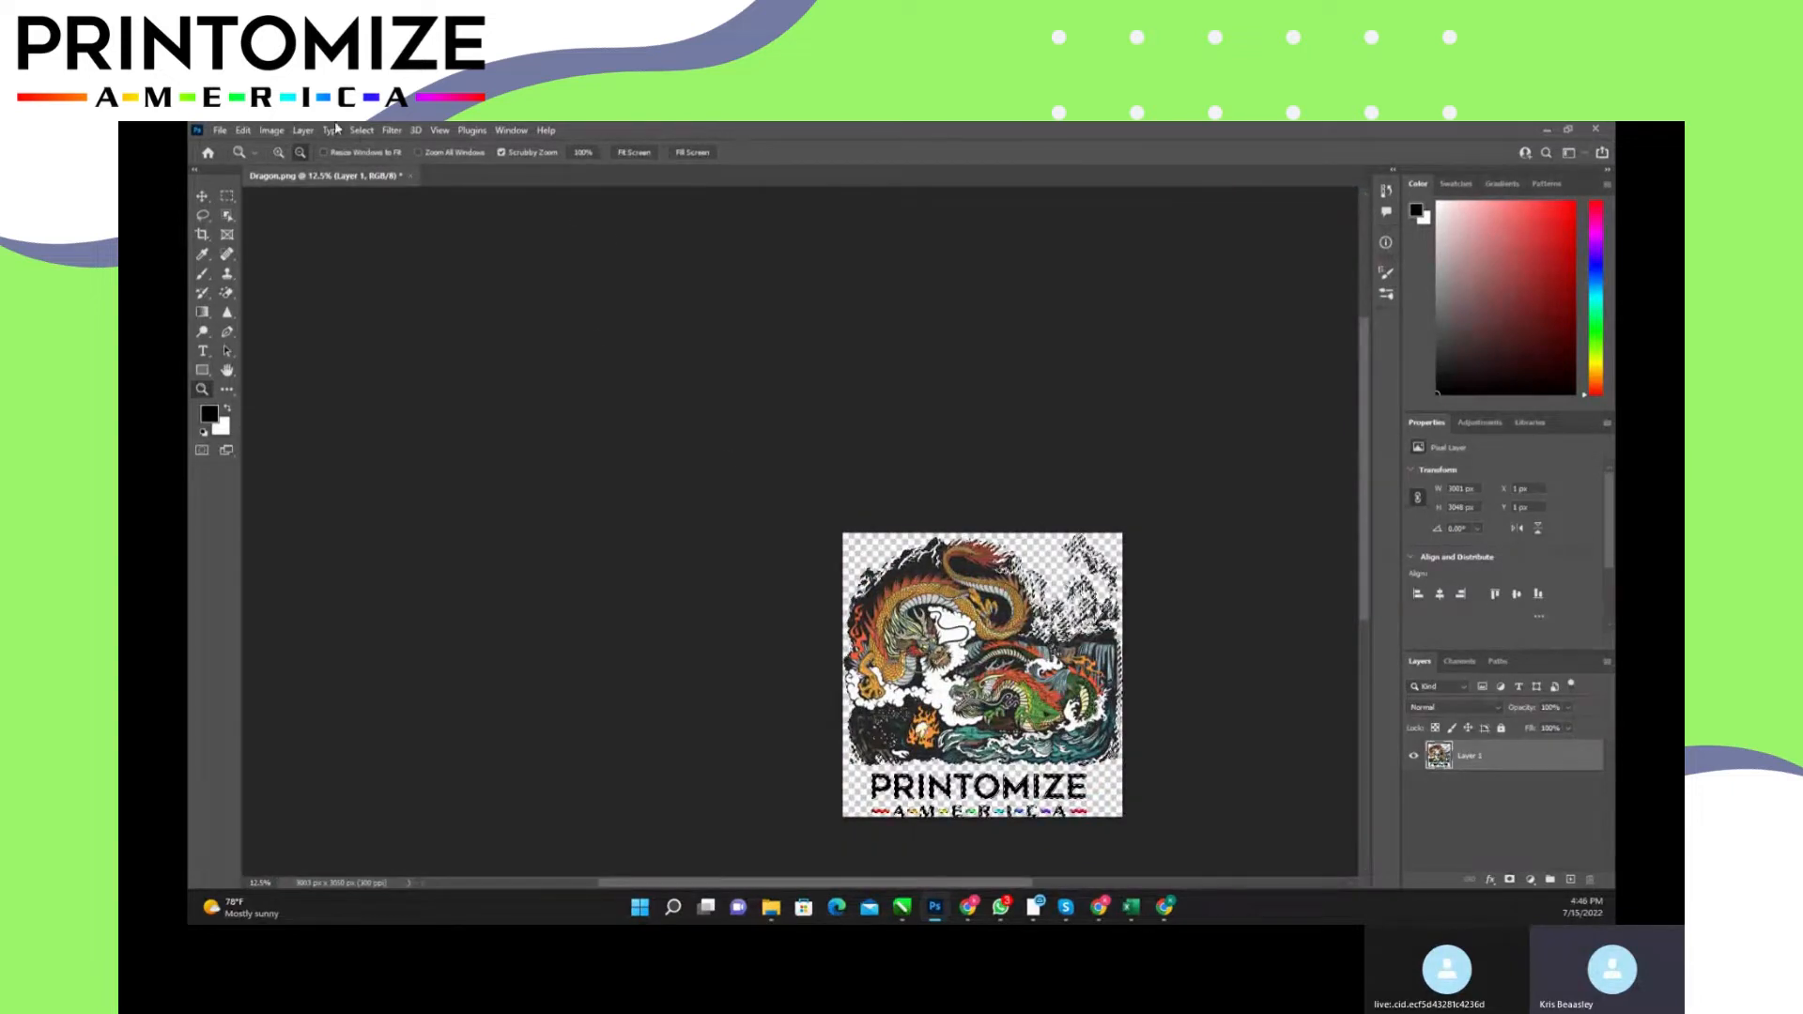
Step: Contract the selection around the dragon artwork by 2 pixels
{"action": "left_click", "coordinate": [361, 129]}
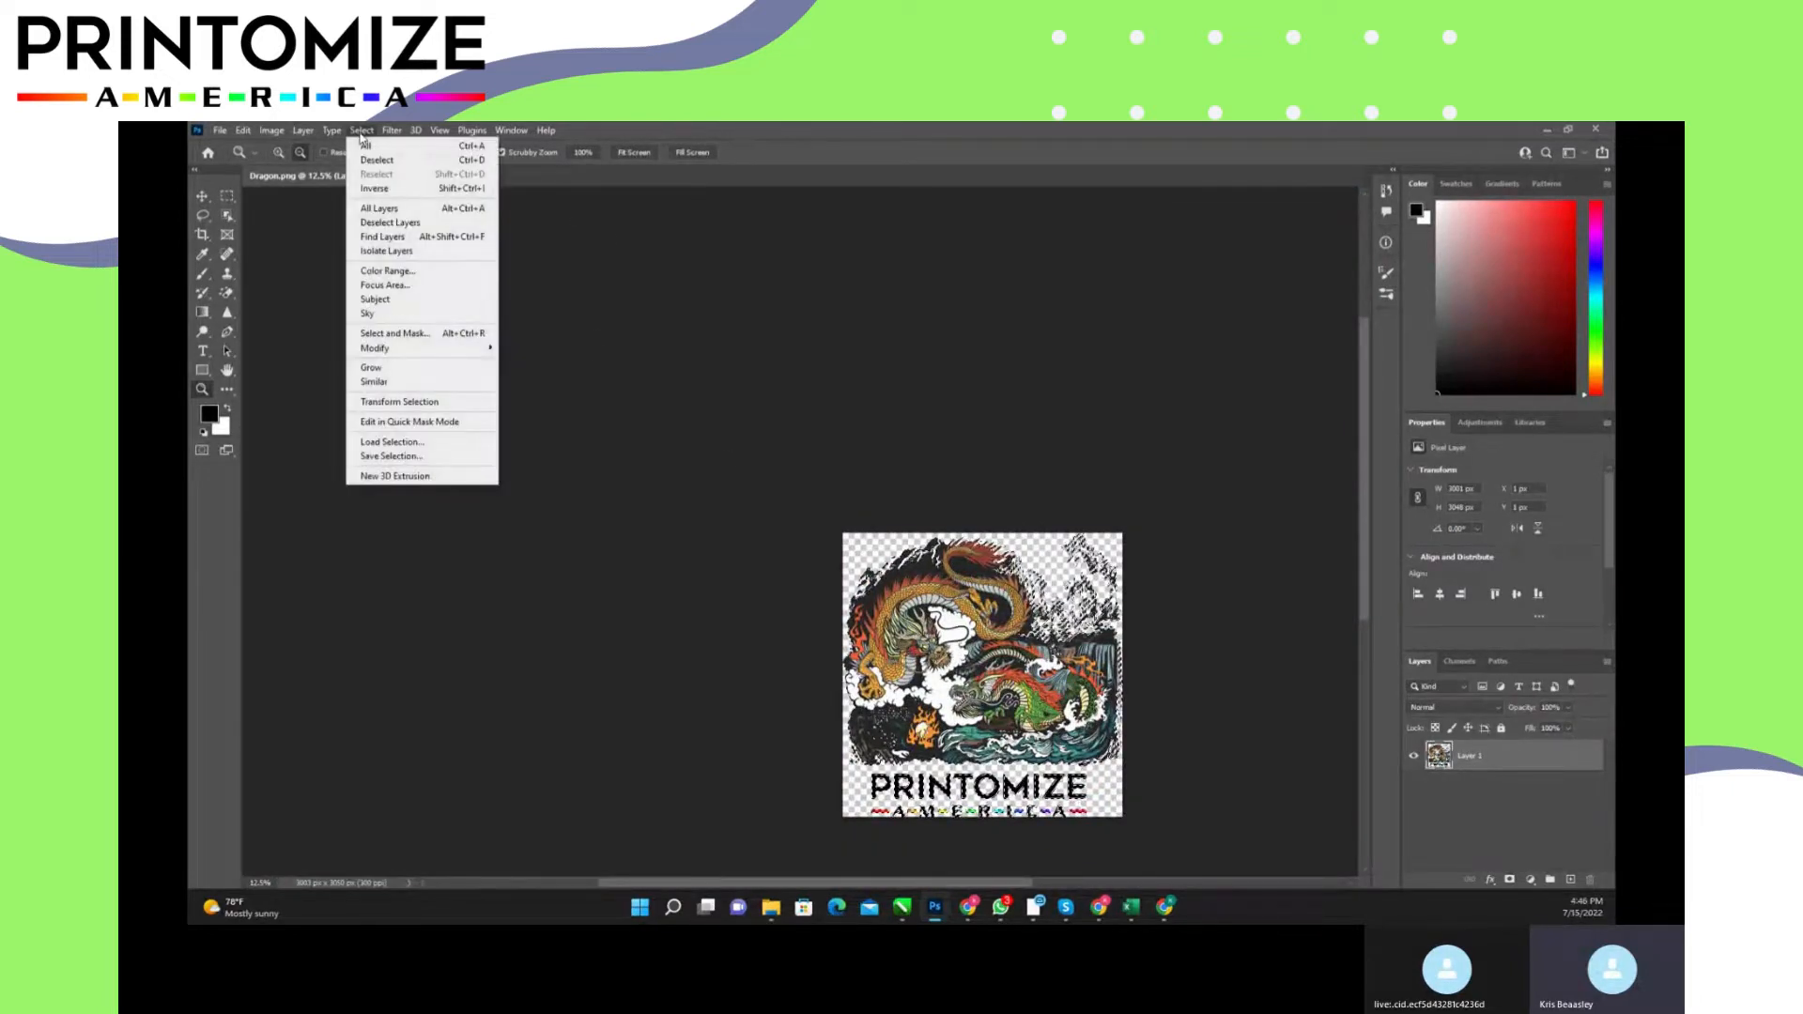
{"action": "mouse_move", "coordinate": [374, 347]}
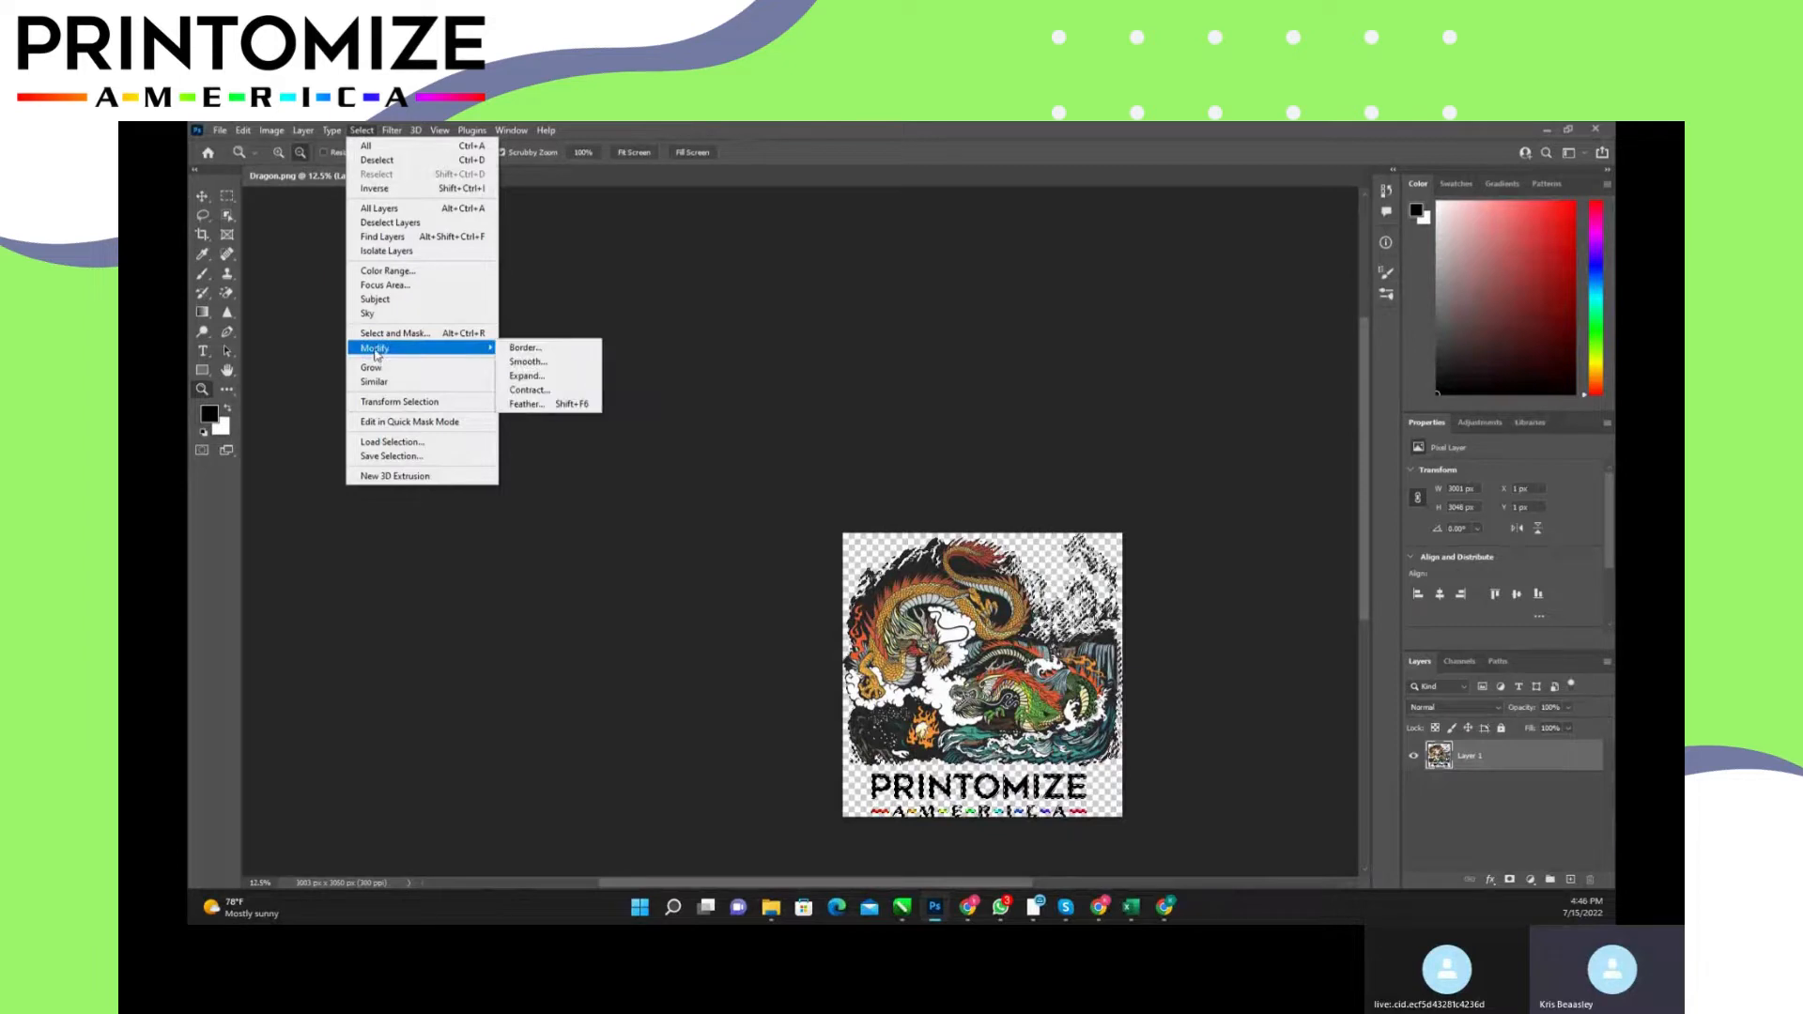
{"action": "mouse_move", "coordinate": [528, 391]}
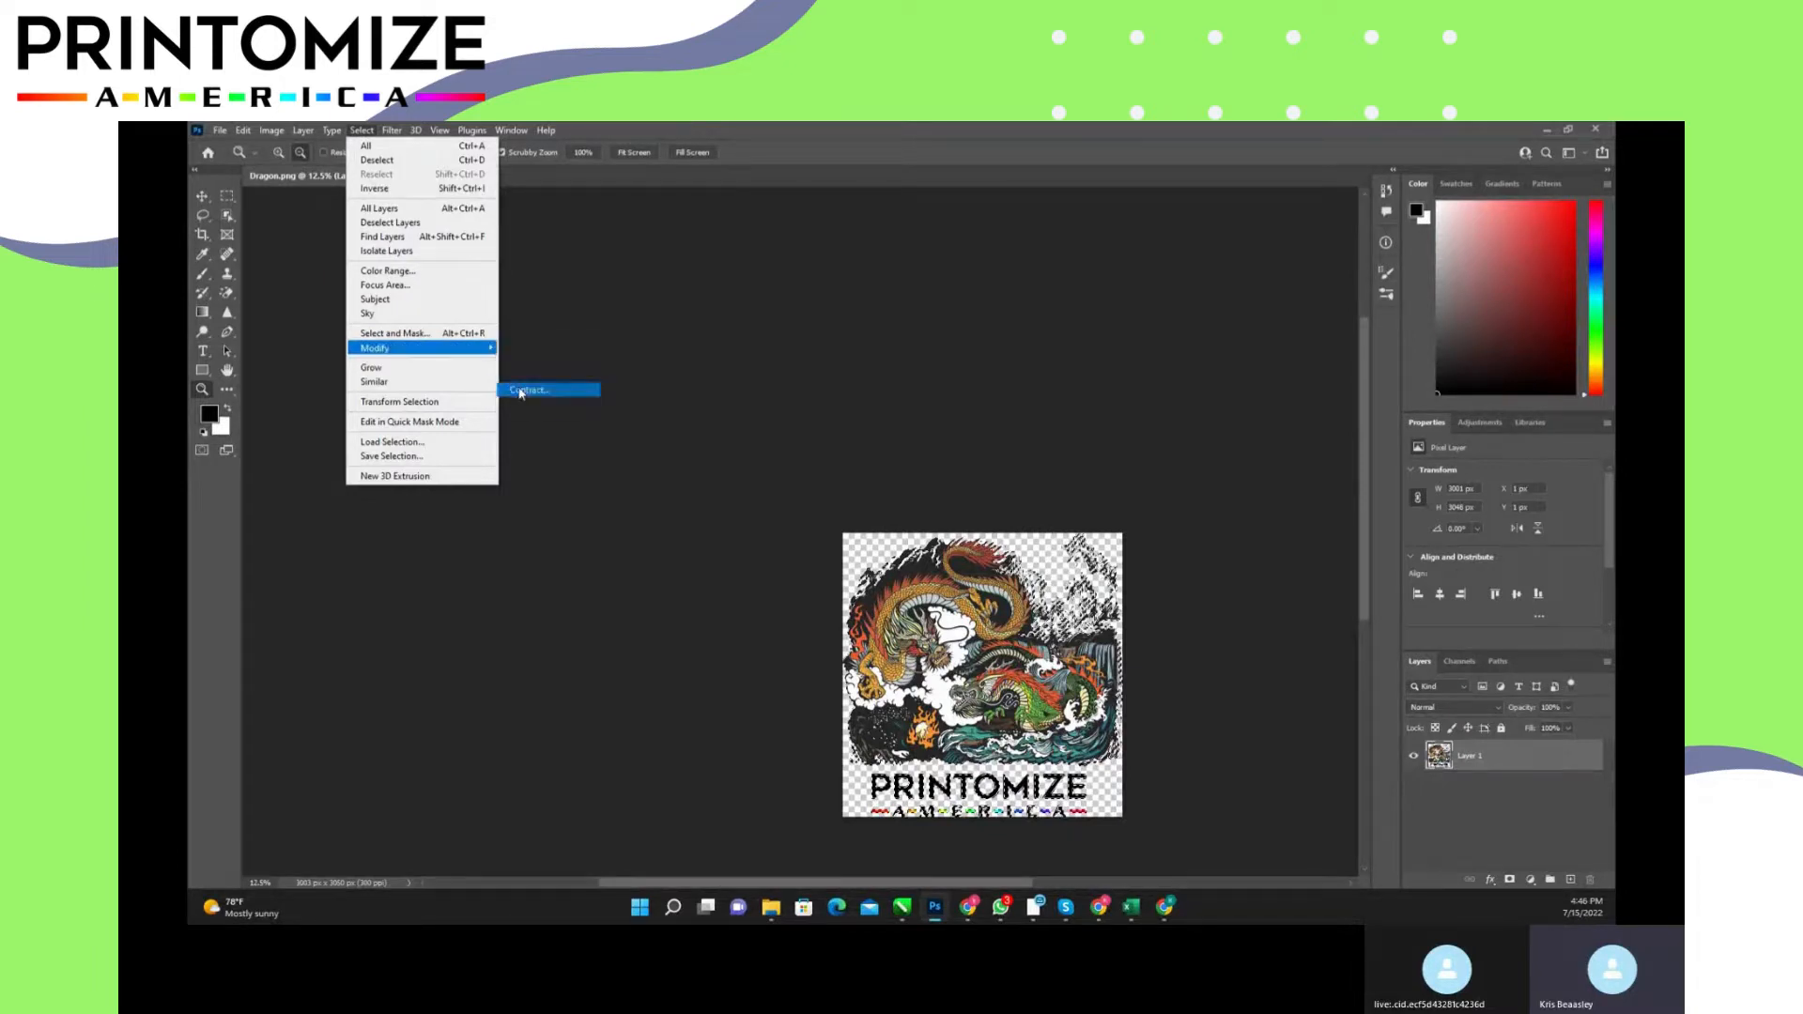
{"action": "left_click", "coordinate": [526, 391]}
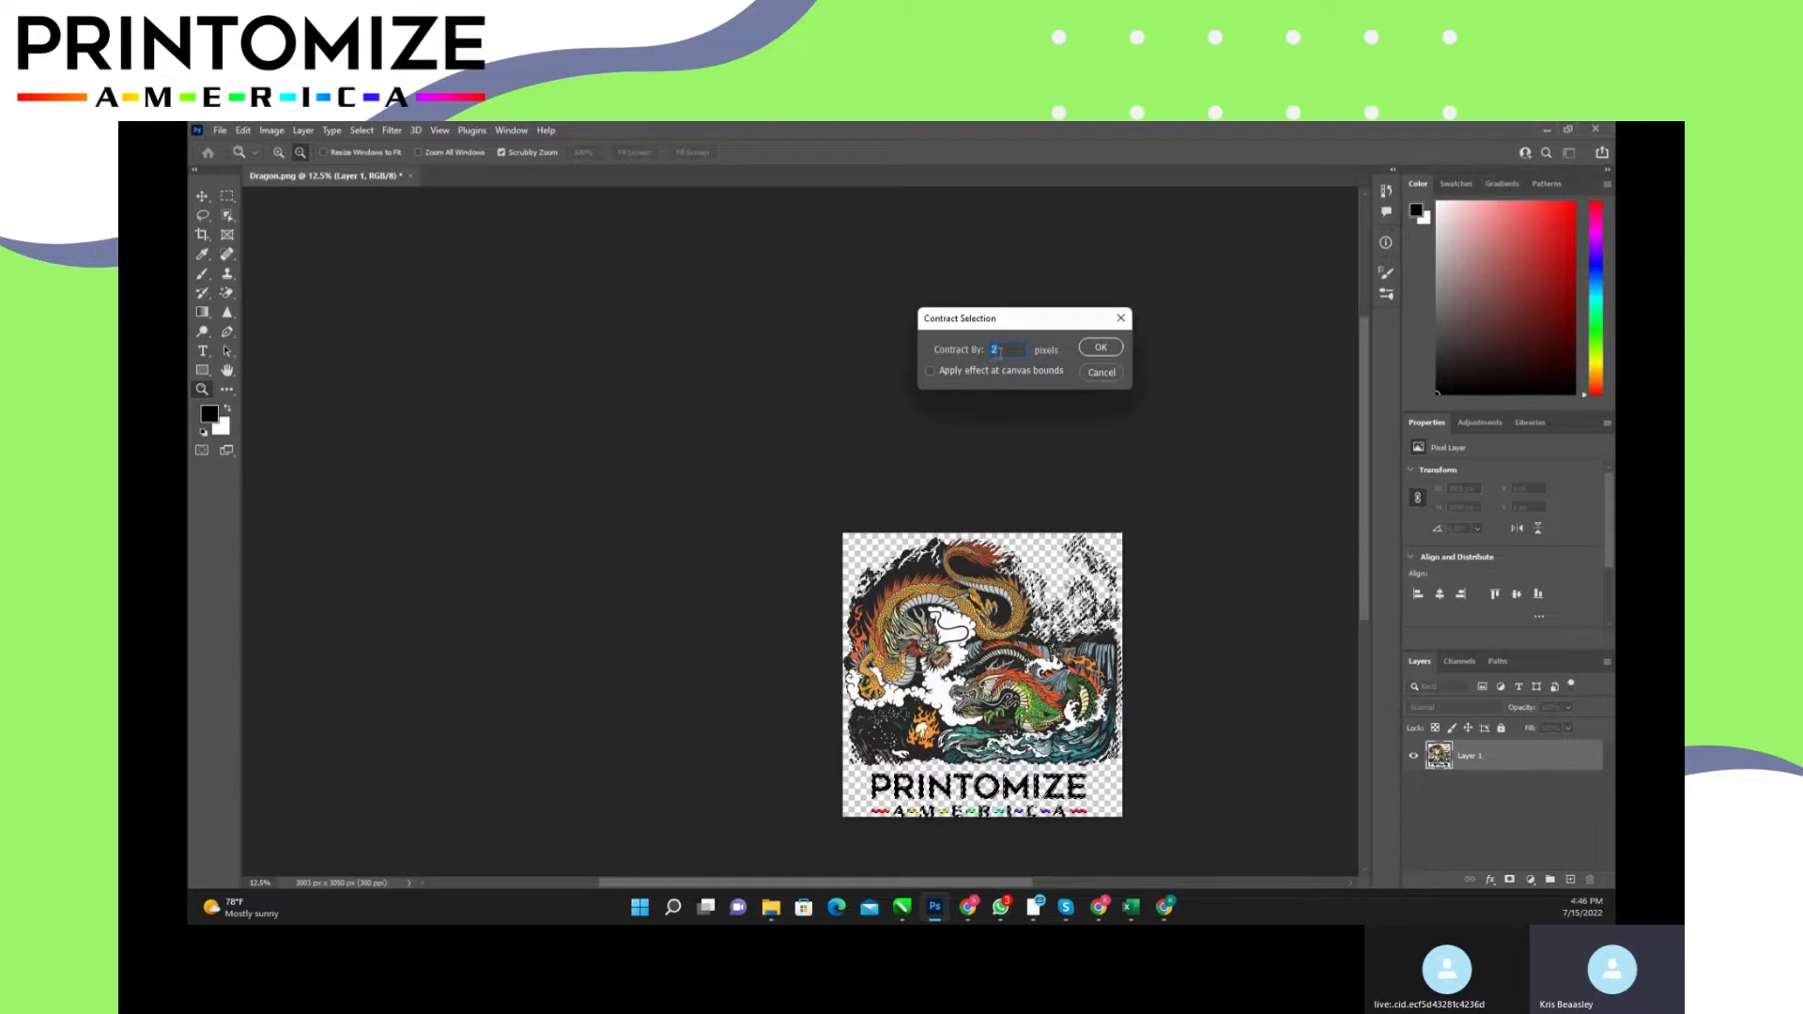
{"action": "left_click", "coordinate": [1101, 345]}
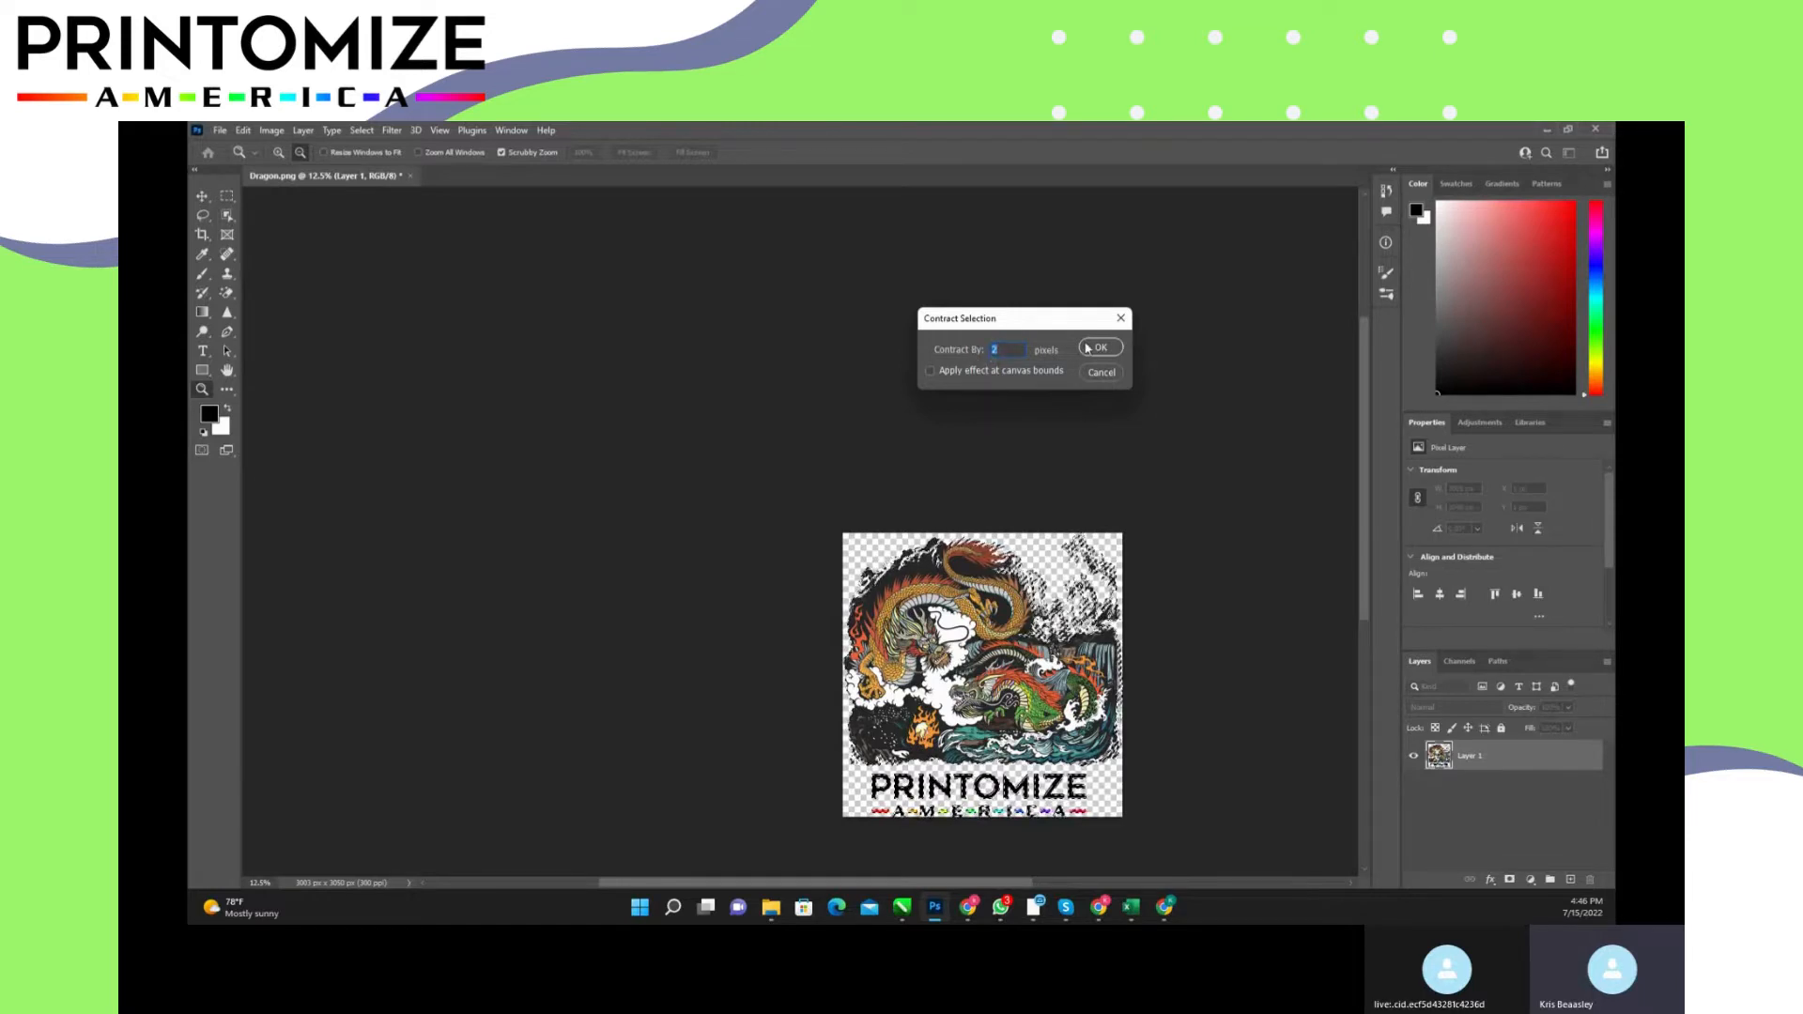
{"action": "left_click", "coordinate": [1101, 348]}
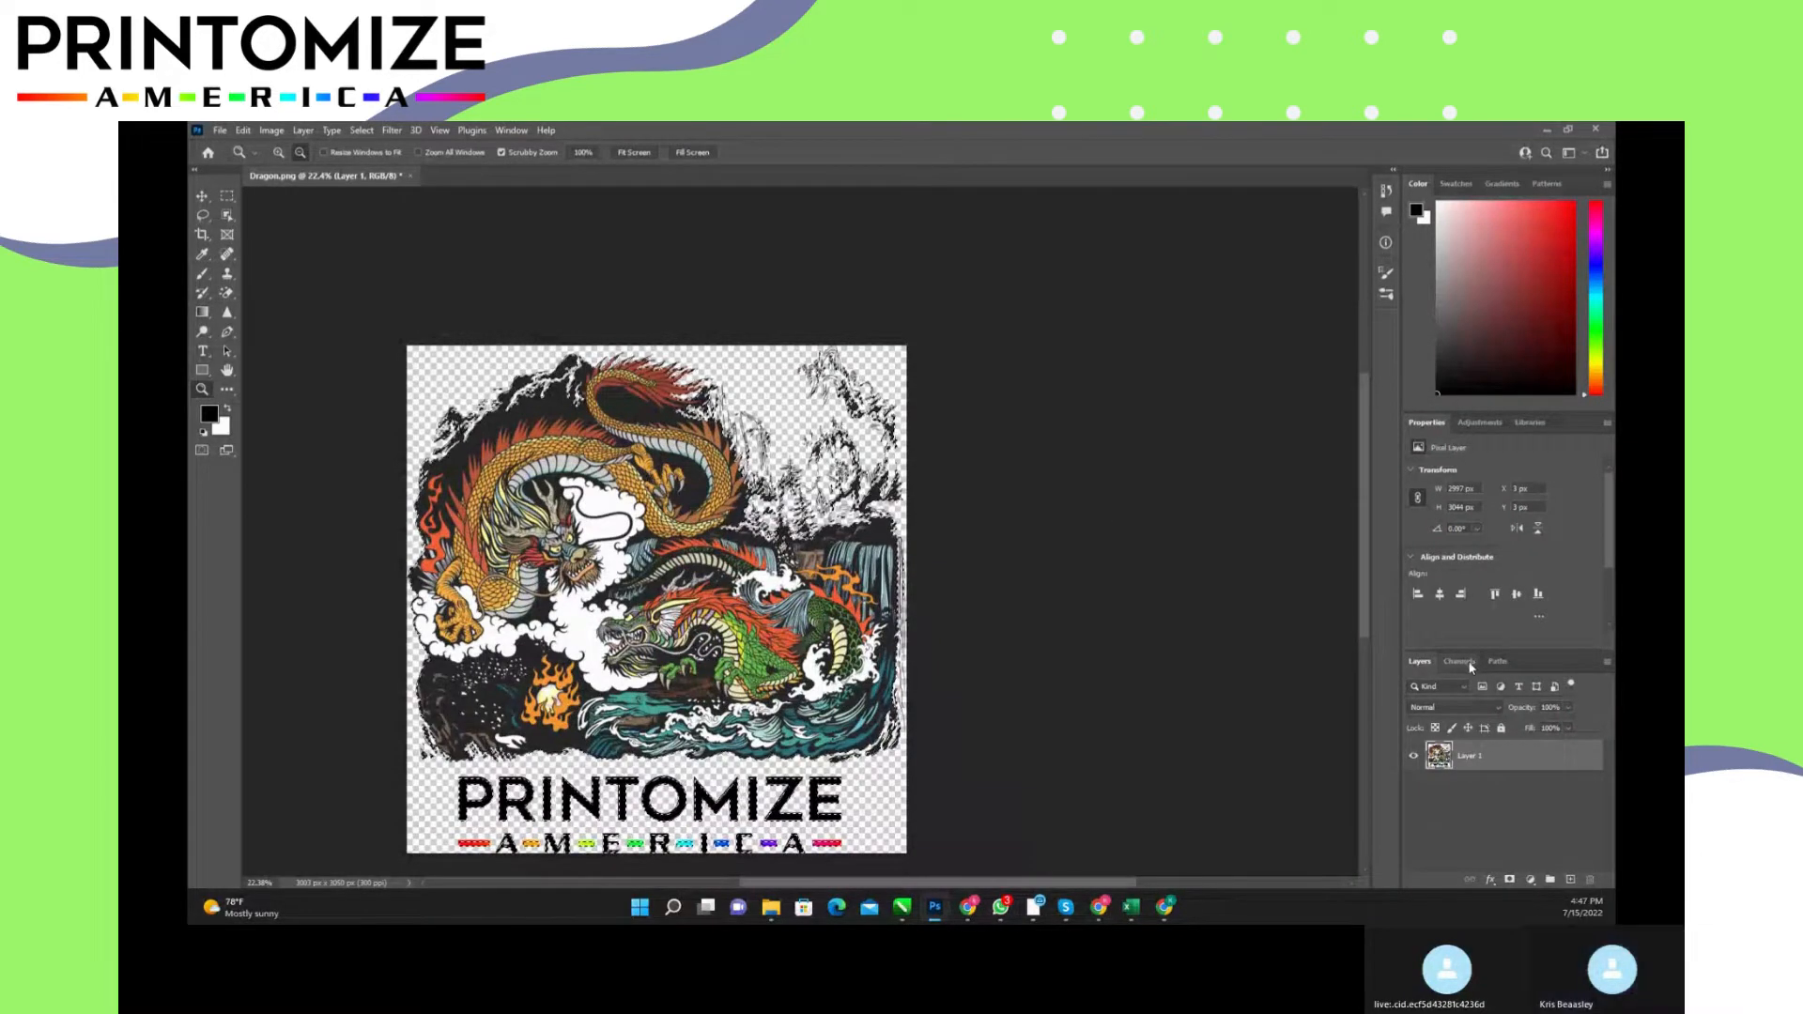
Step: Create a spot channel W1 from the Channels panel with white ink at 100% solidity
{"action": "left_click", "coordinate": [1459, 661]}
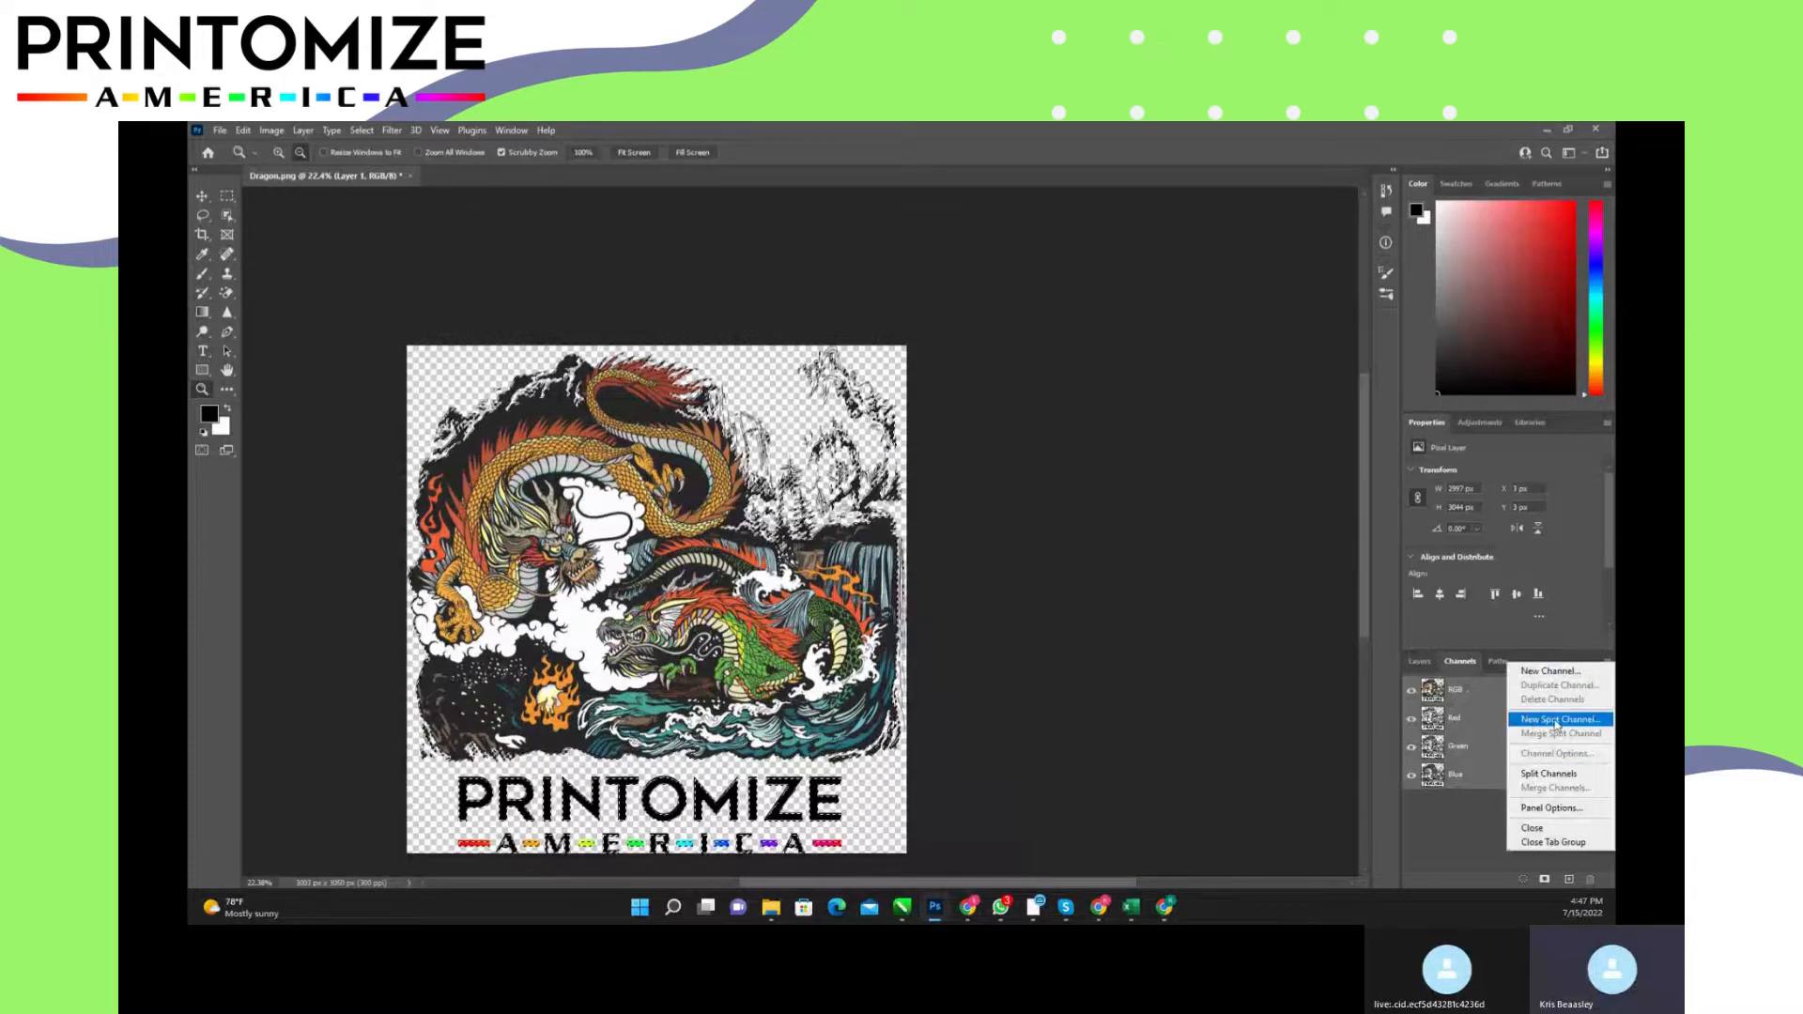
{"action": "mouse_move", "coordinate": [1551, 671]}
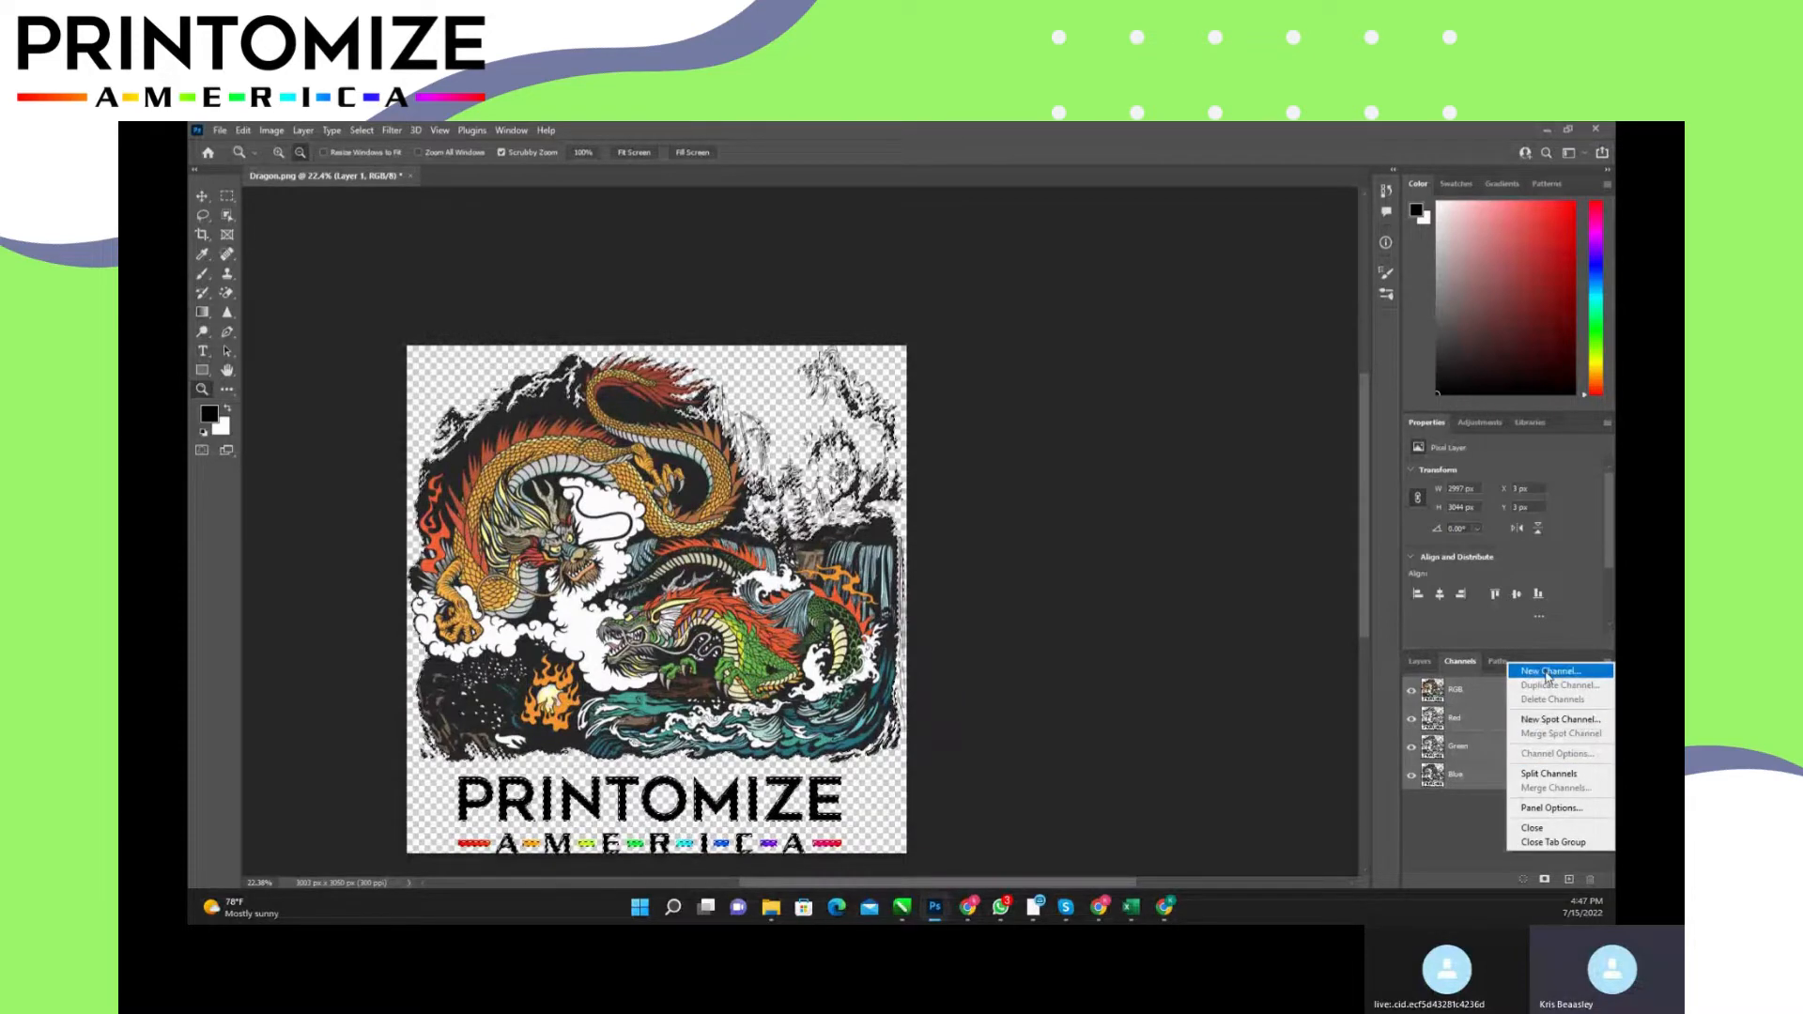
{"action": "left_click", "coordinate": [1557, 719]}
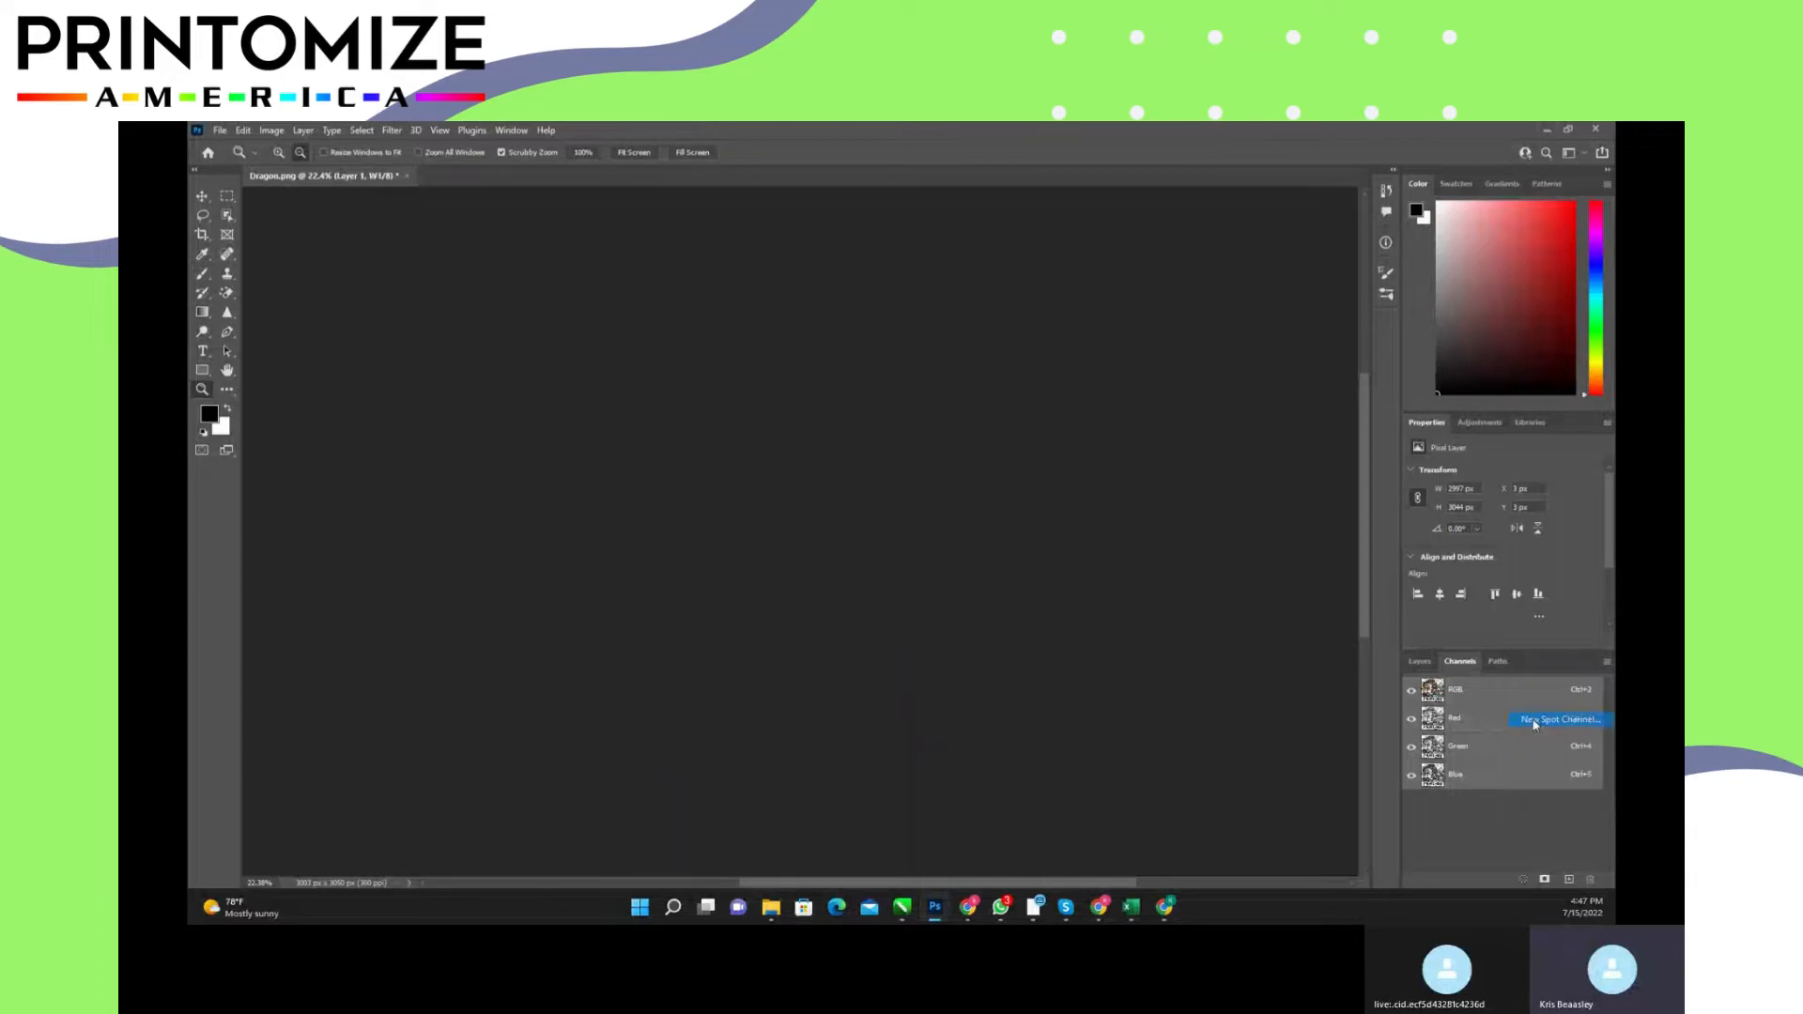
{"action": "left_click", "coordinate": [1548, 721]}
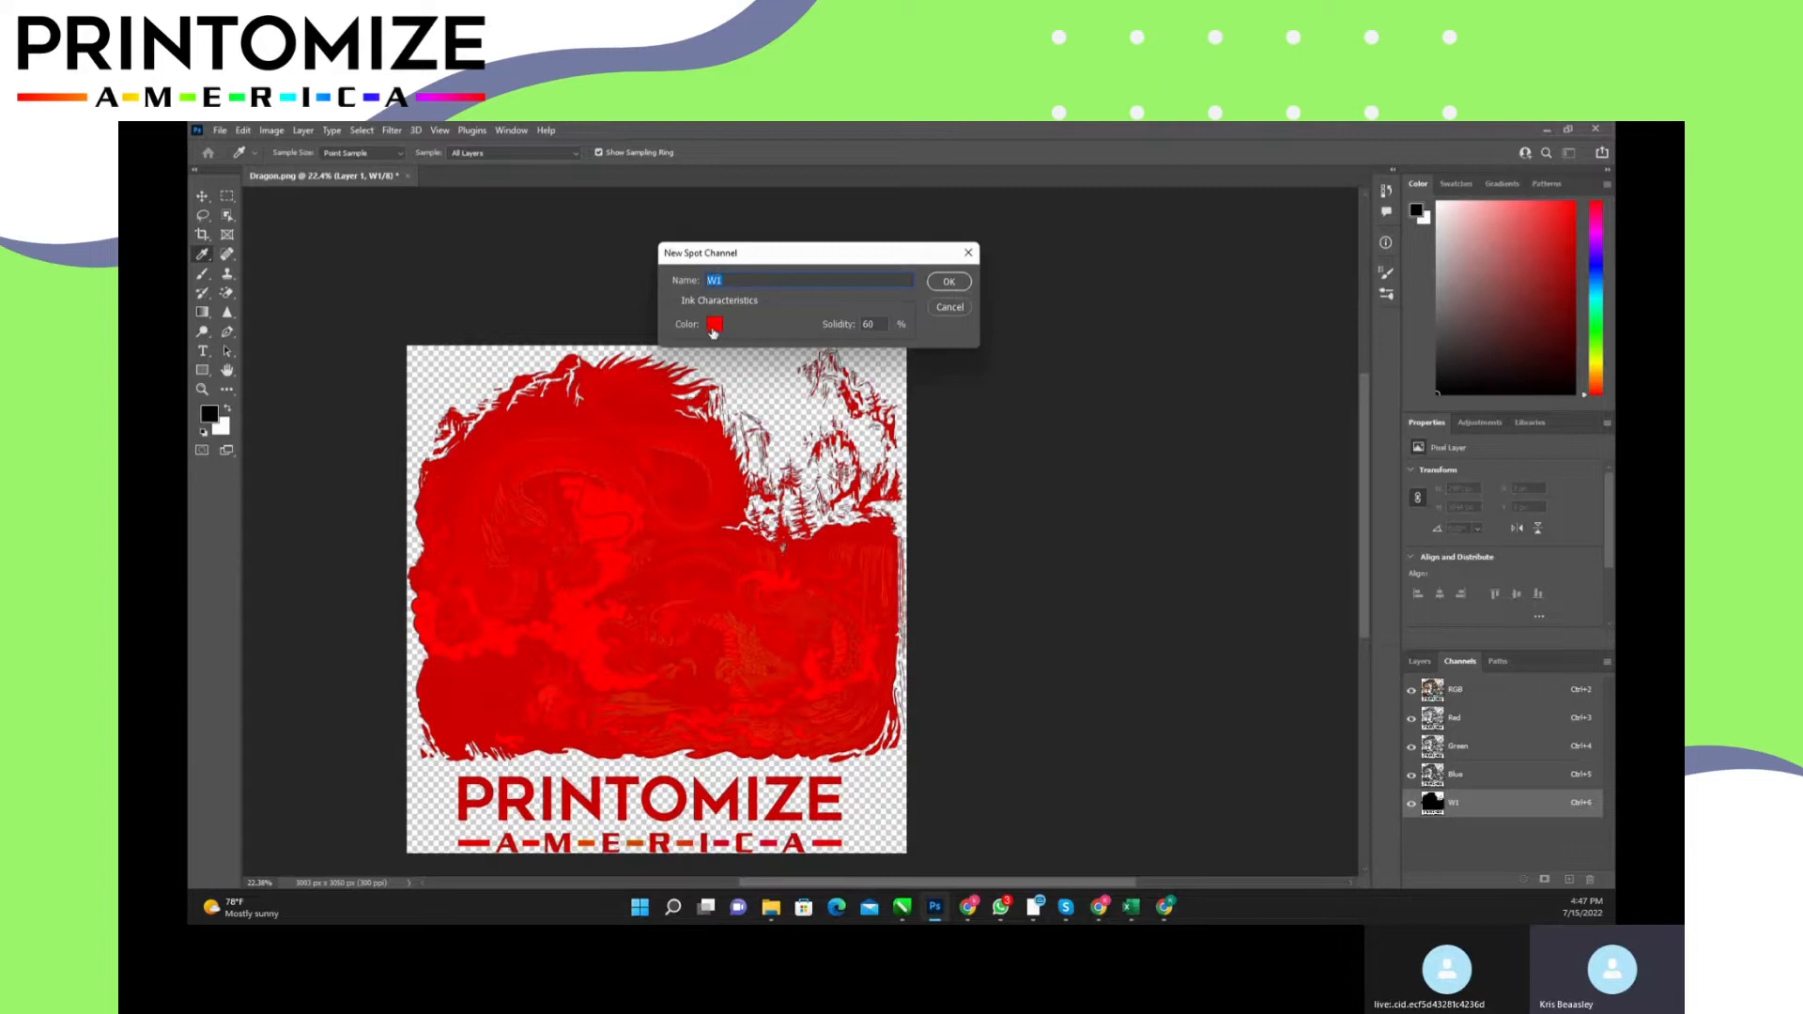
{"action": "left_click", "coordinate": [709, 323]}
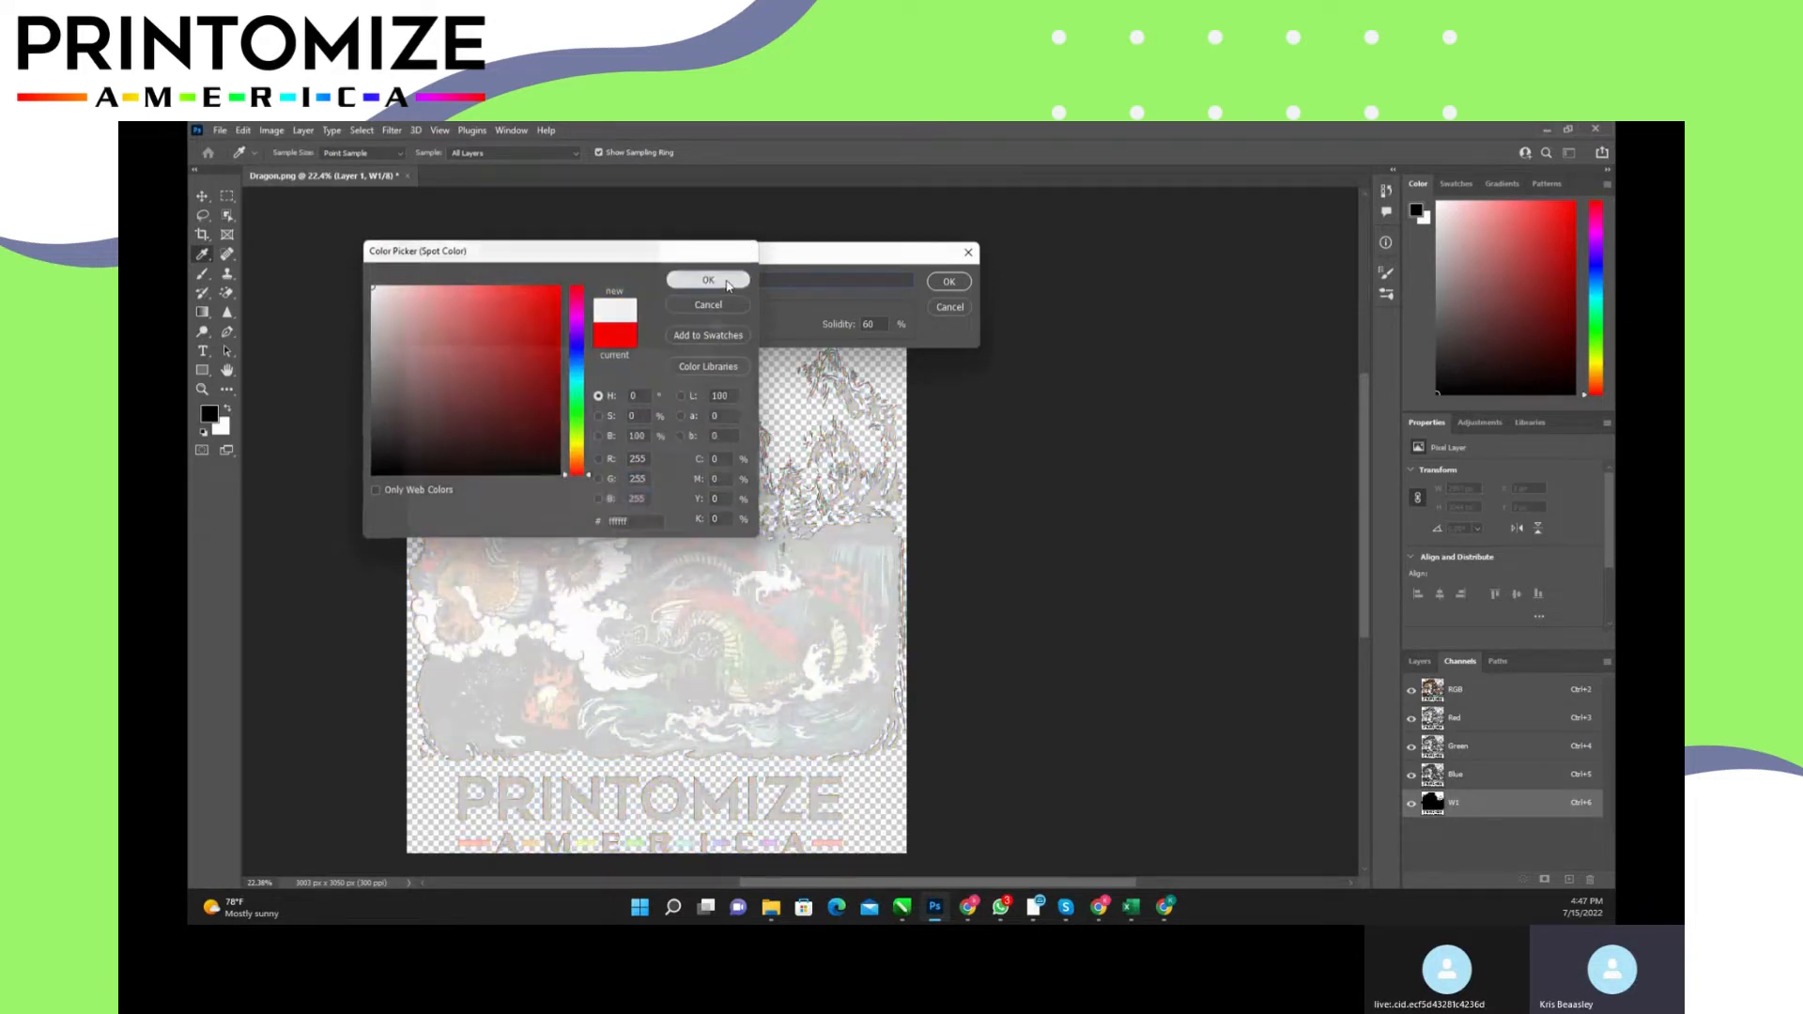
{"action": "left_click", "coordinate": [706, 278]}
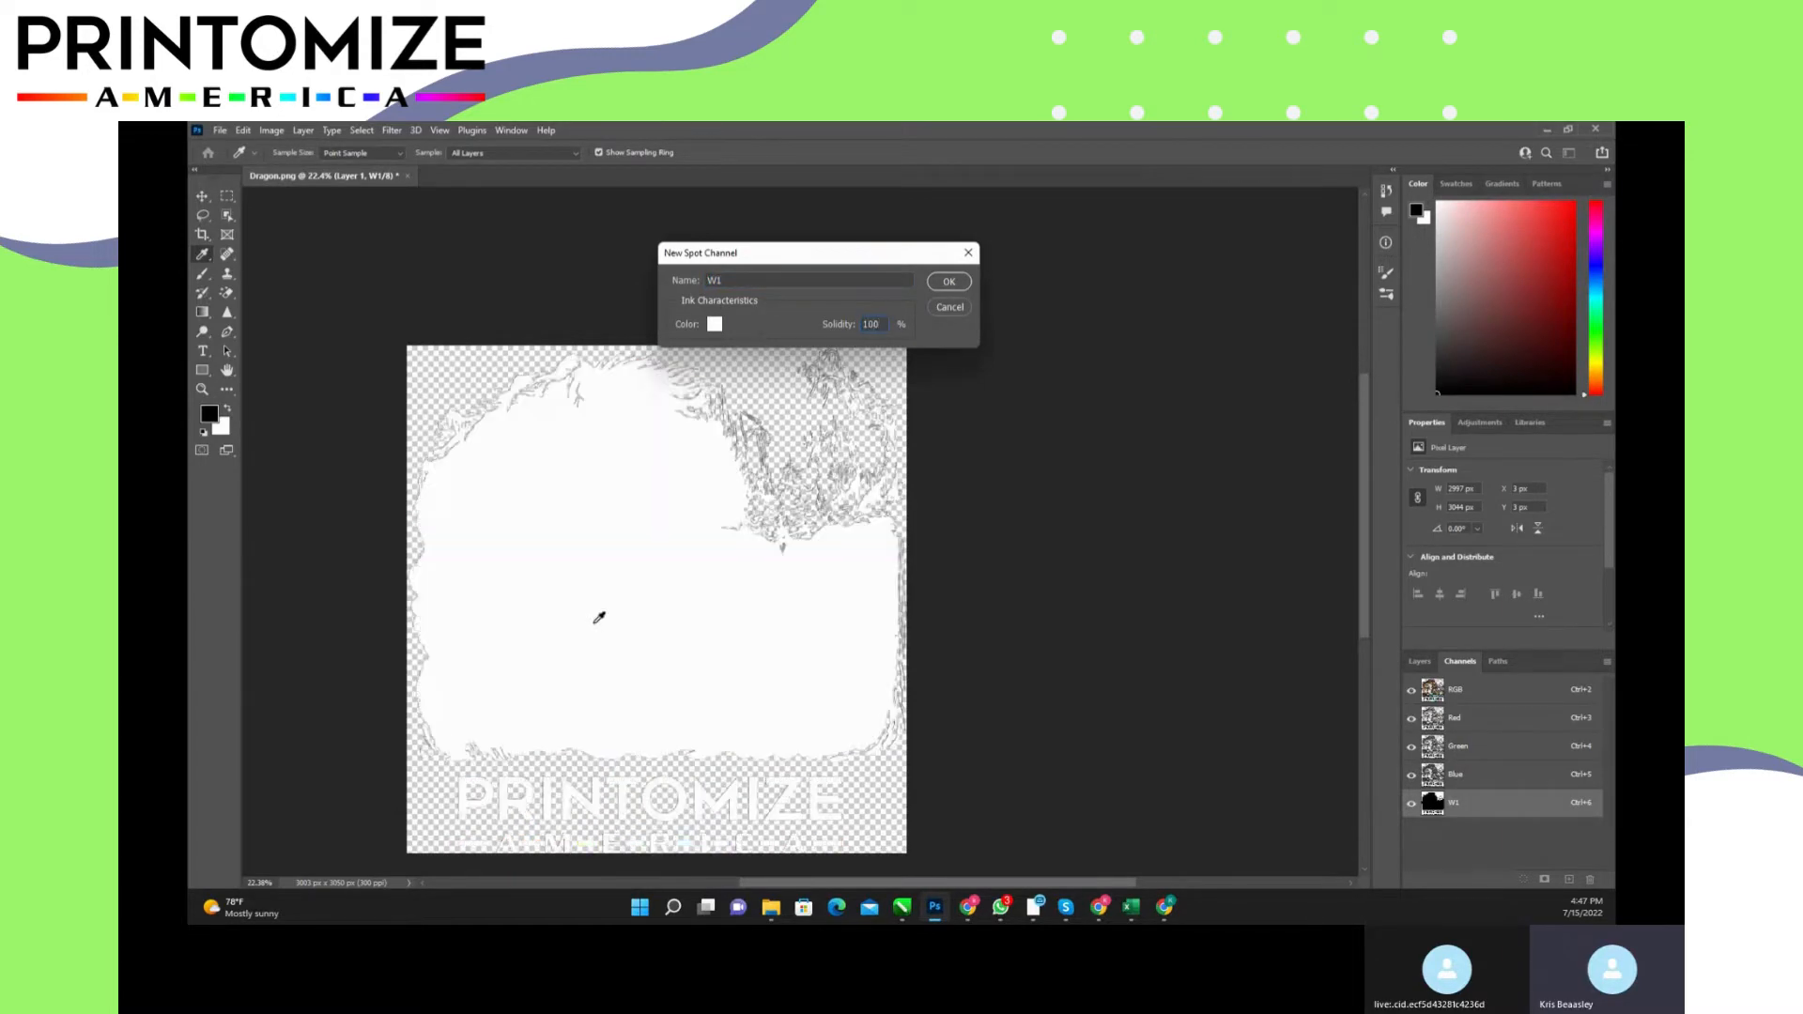
{"action": "mouse_move", "coordinate": [738, 610]}
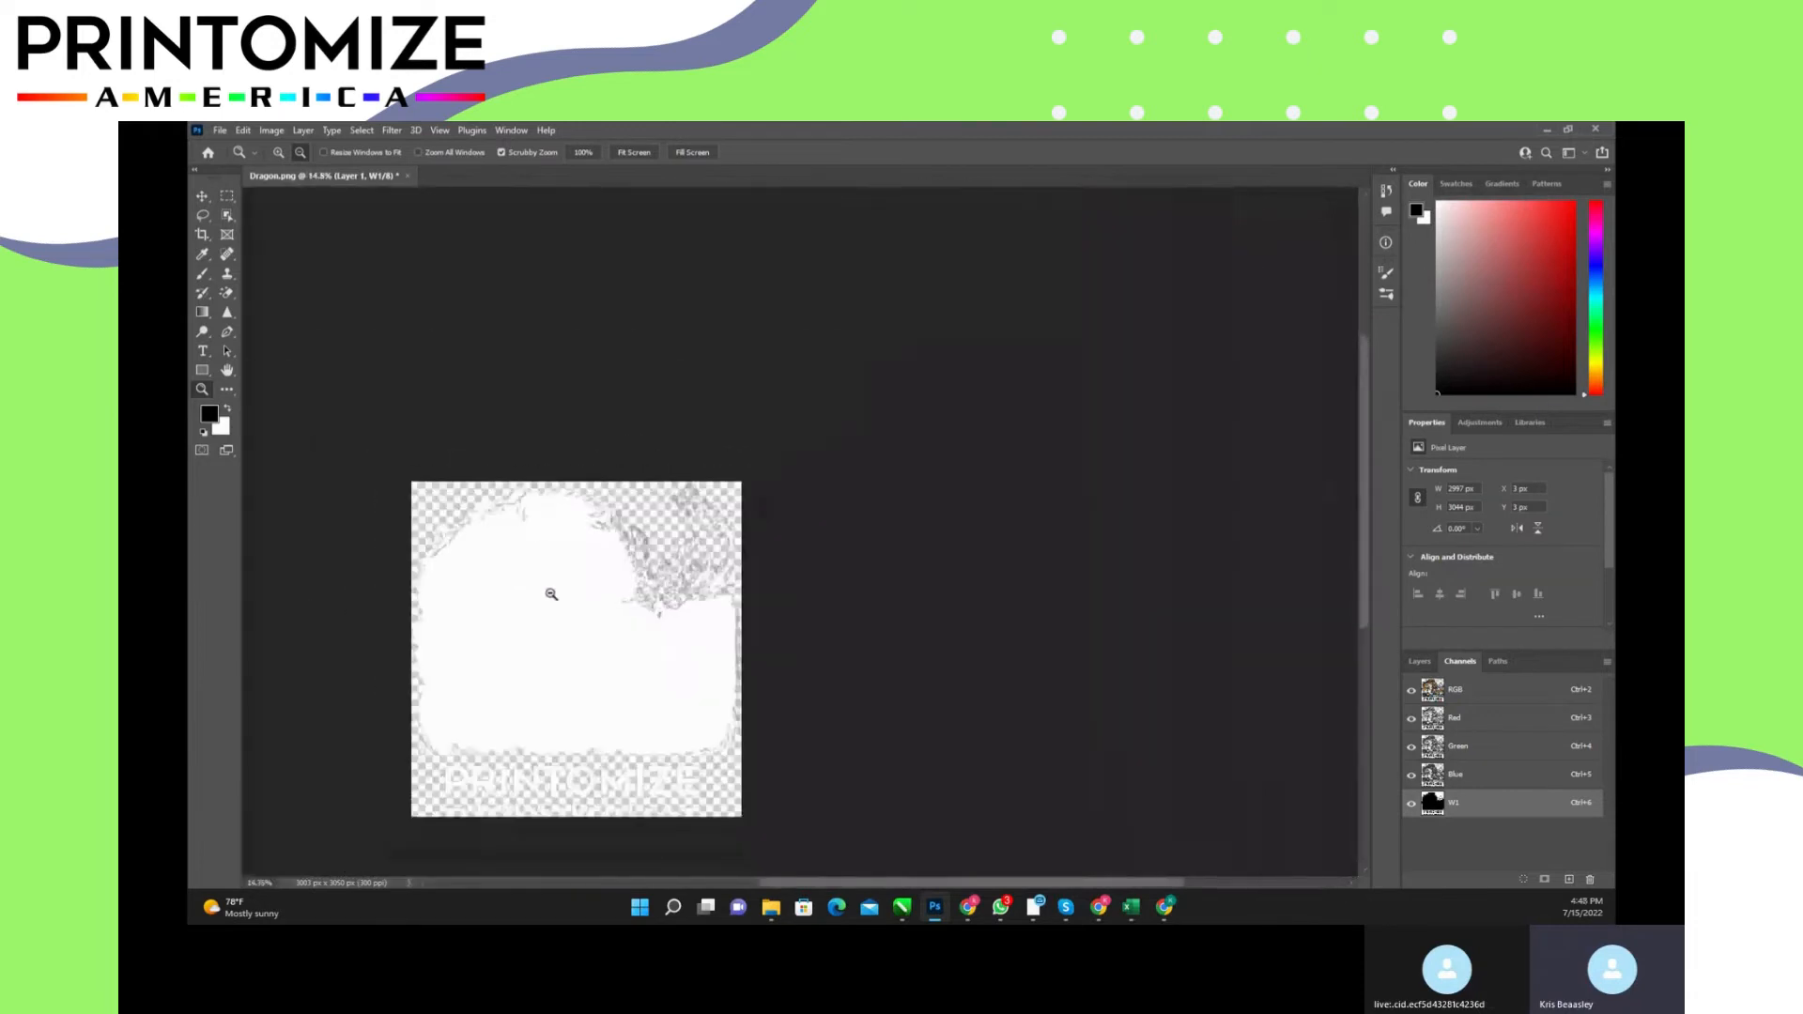
{"action": "left_click", "coordinate": [552, 593]}
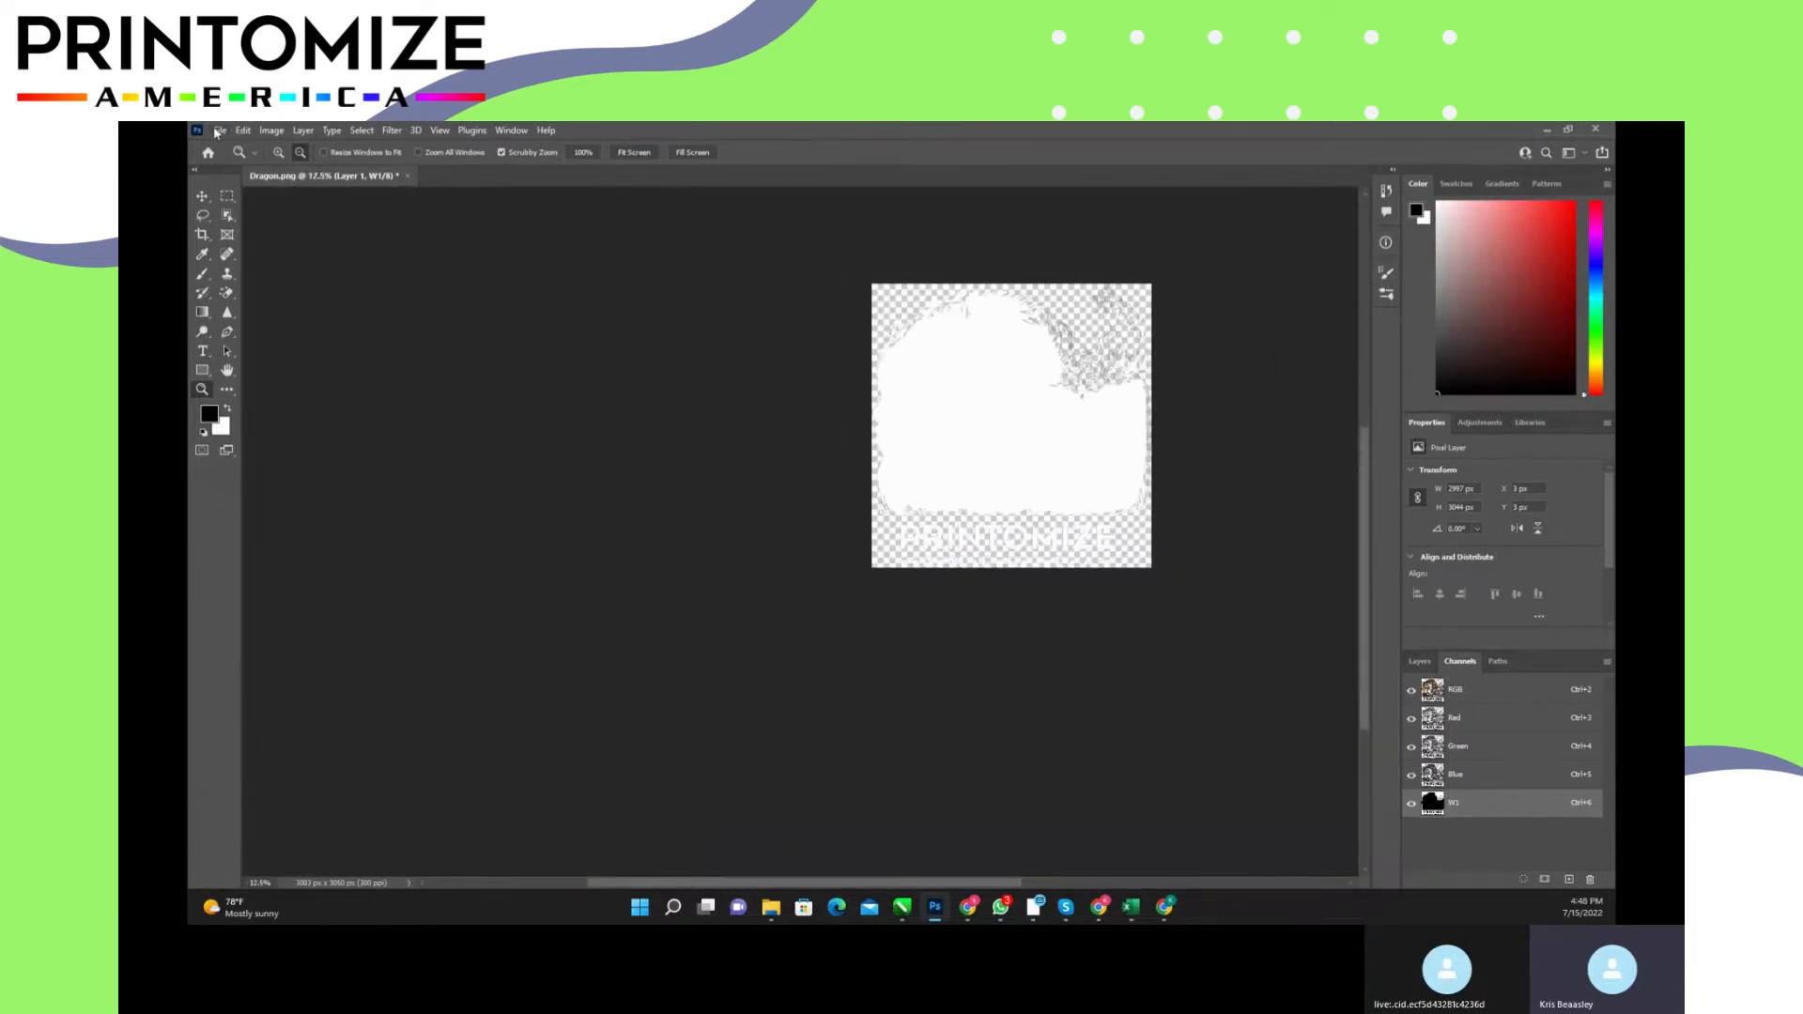
Step: Save the design as Dragon.tif in the TESTS folder, accepting the TIFF options
{"action": "left_click", "coordinate": [218, 130]}
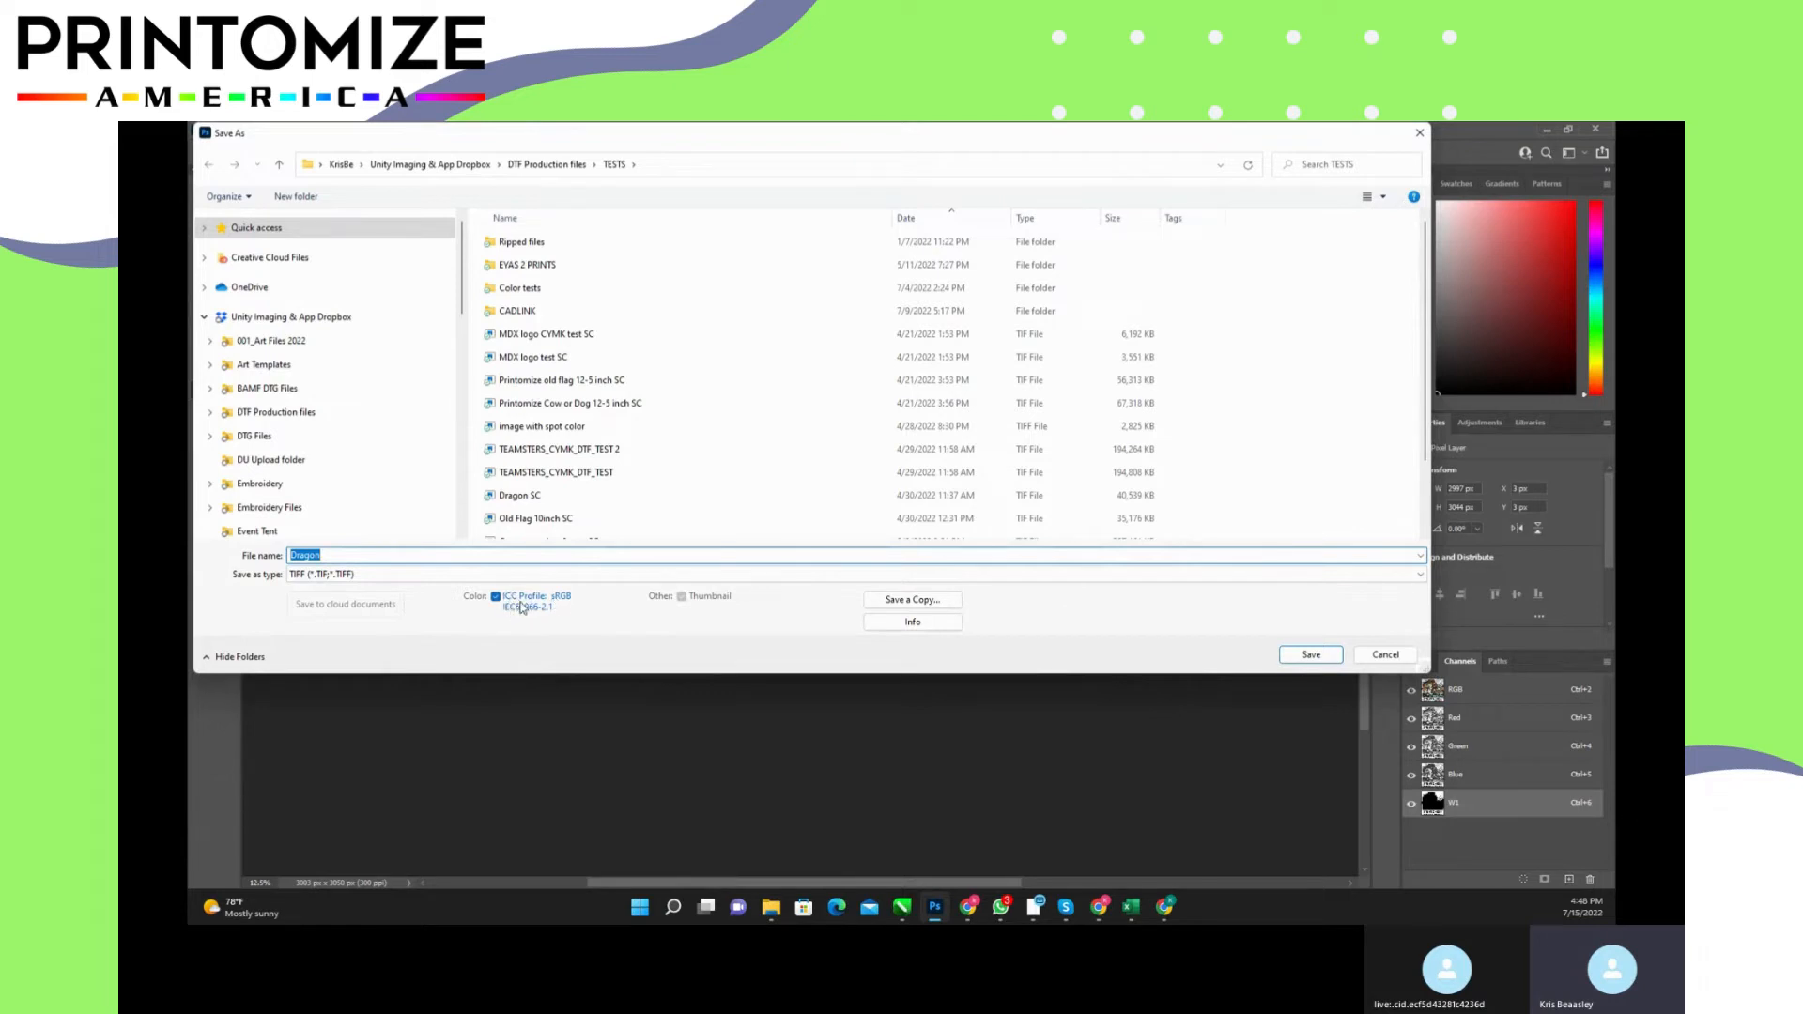
{"action": "mouse_move", "coordinate": [522, 601]}
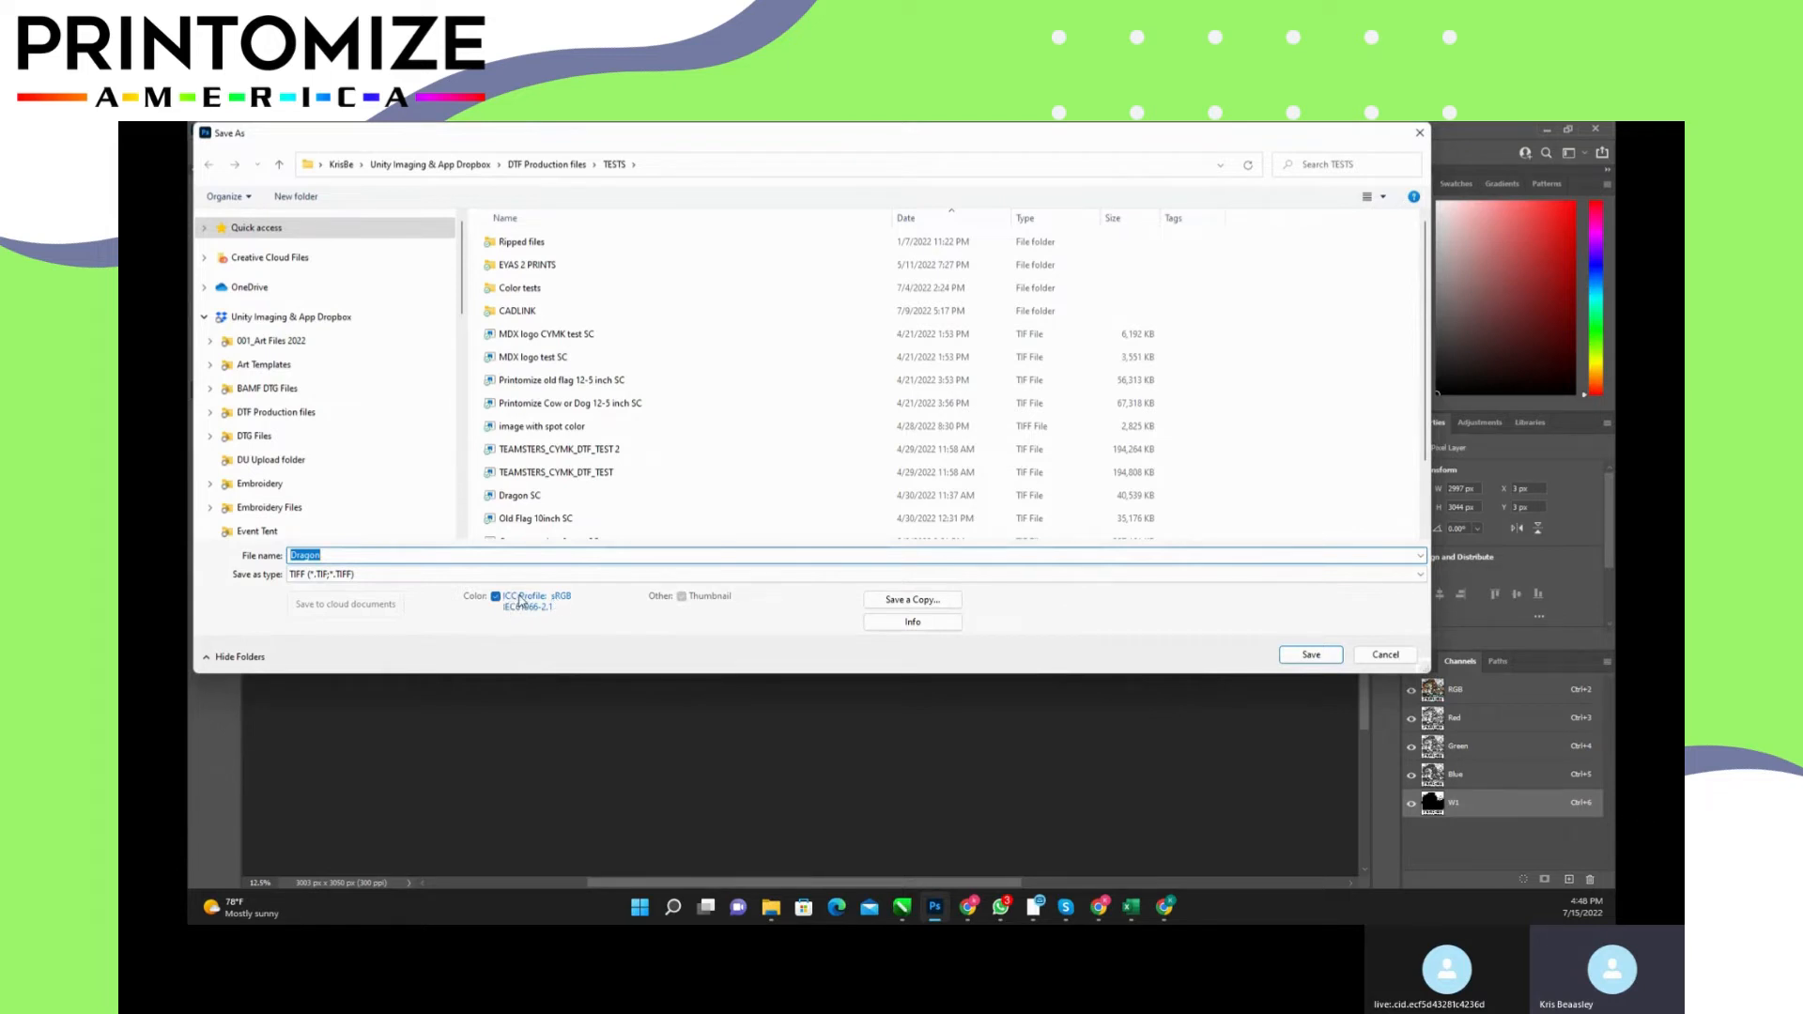
{"action": "left_click", "coordinate": [1311, 654]}
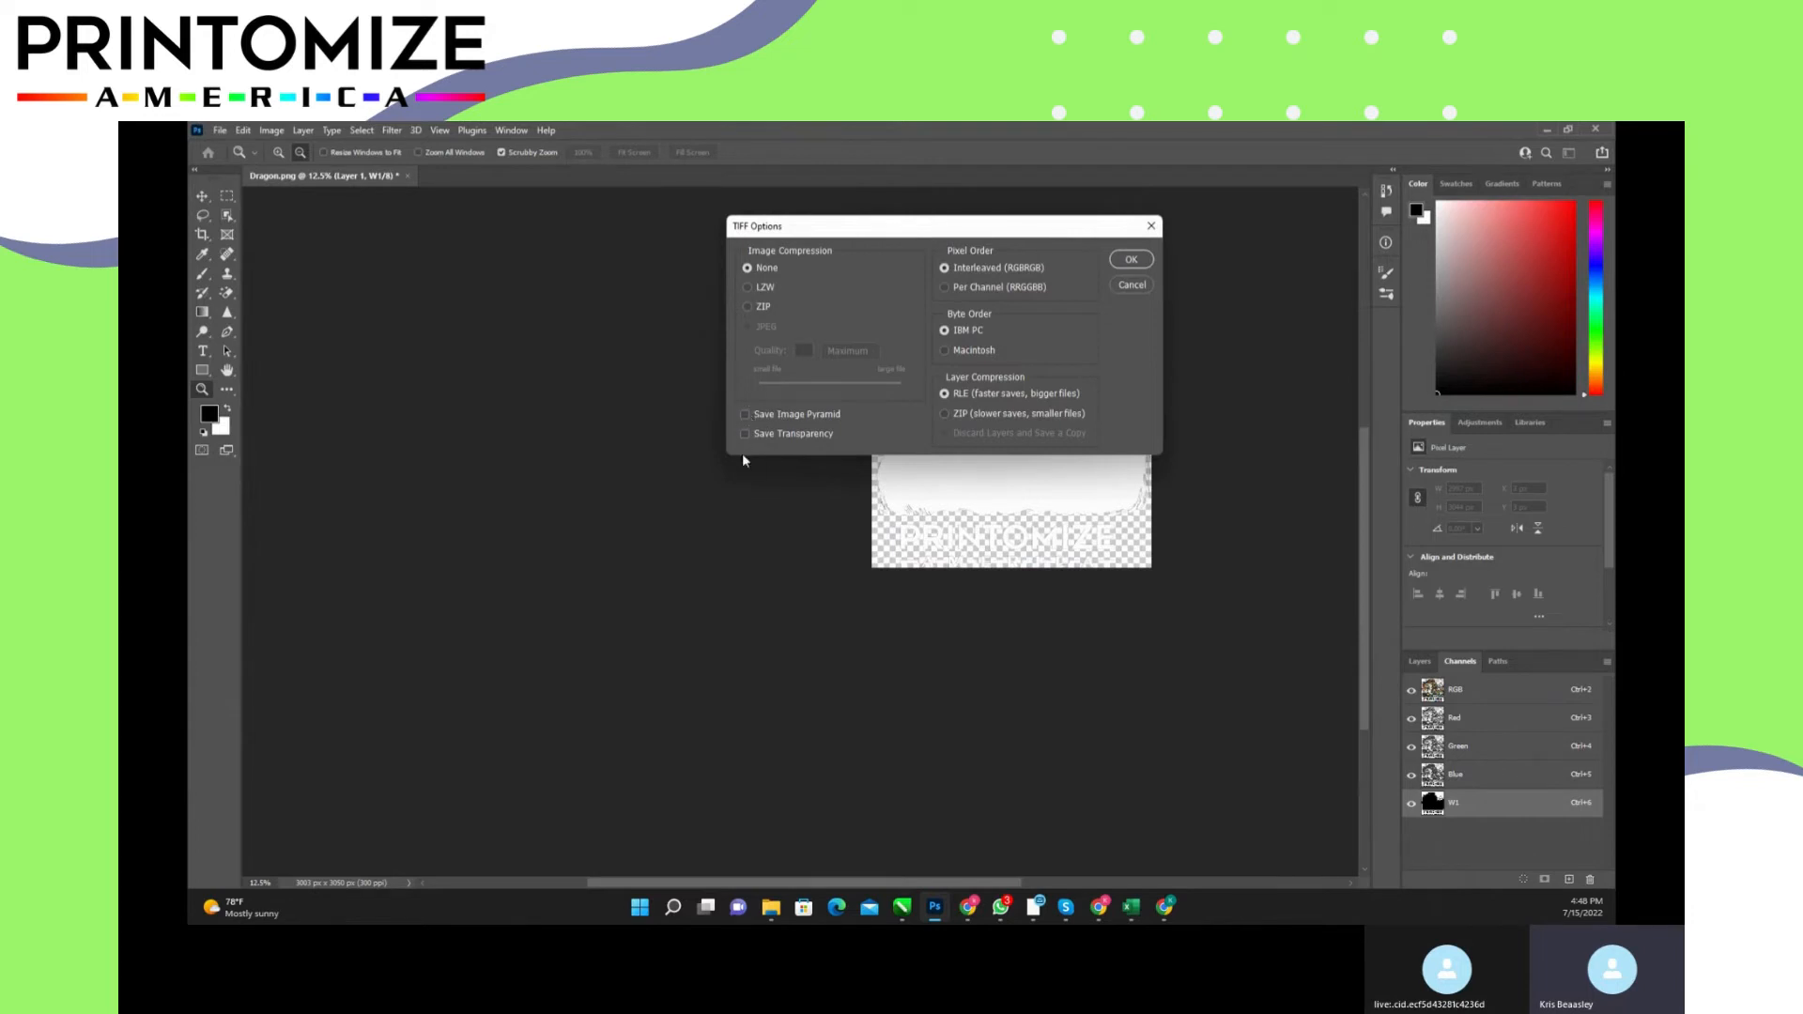
{"action": "left_click", "coordinate": [1130, 259]}
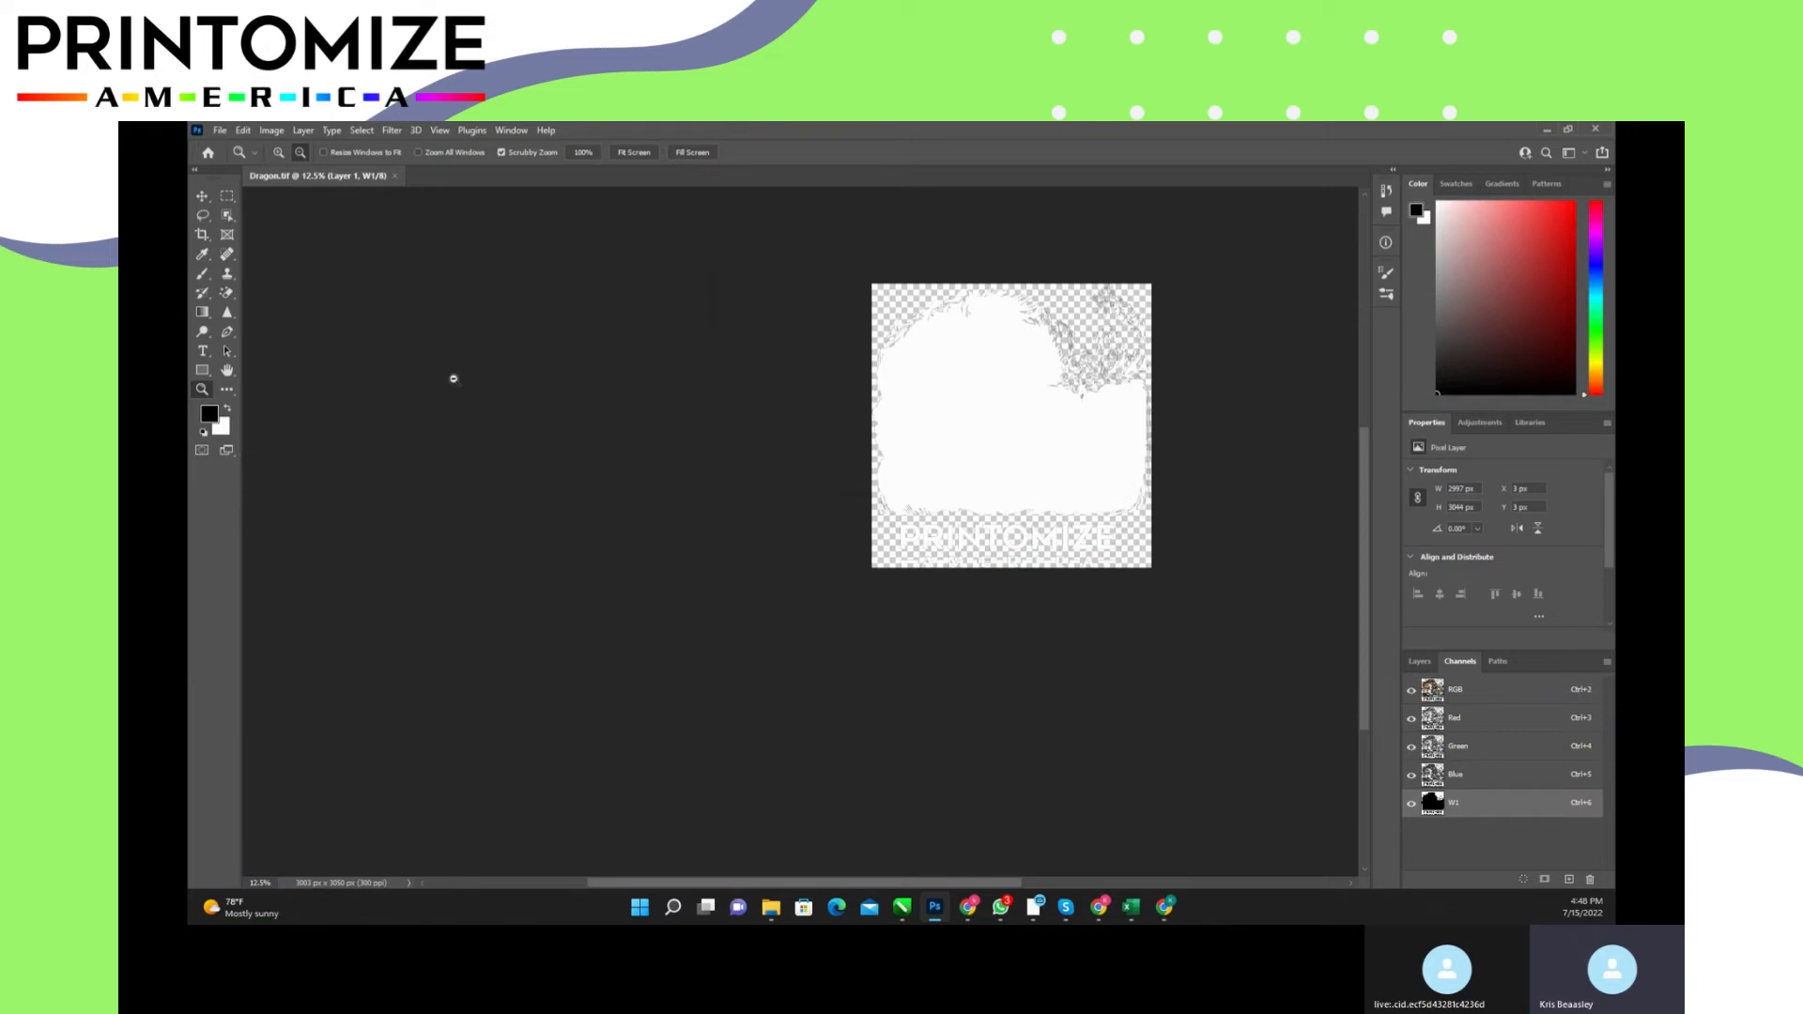
Step: Save another TIFF copy renamed 'Dragon - SC'
{"action": "left_click", "coordinate": [221, 130]}
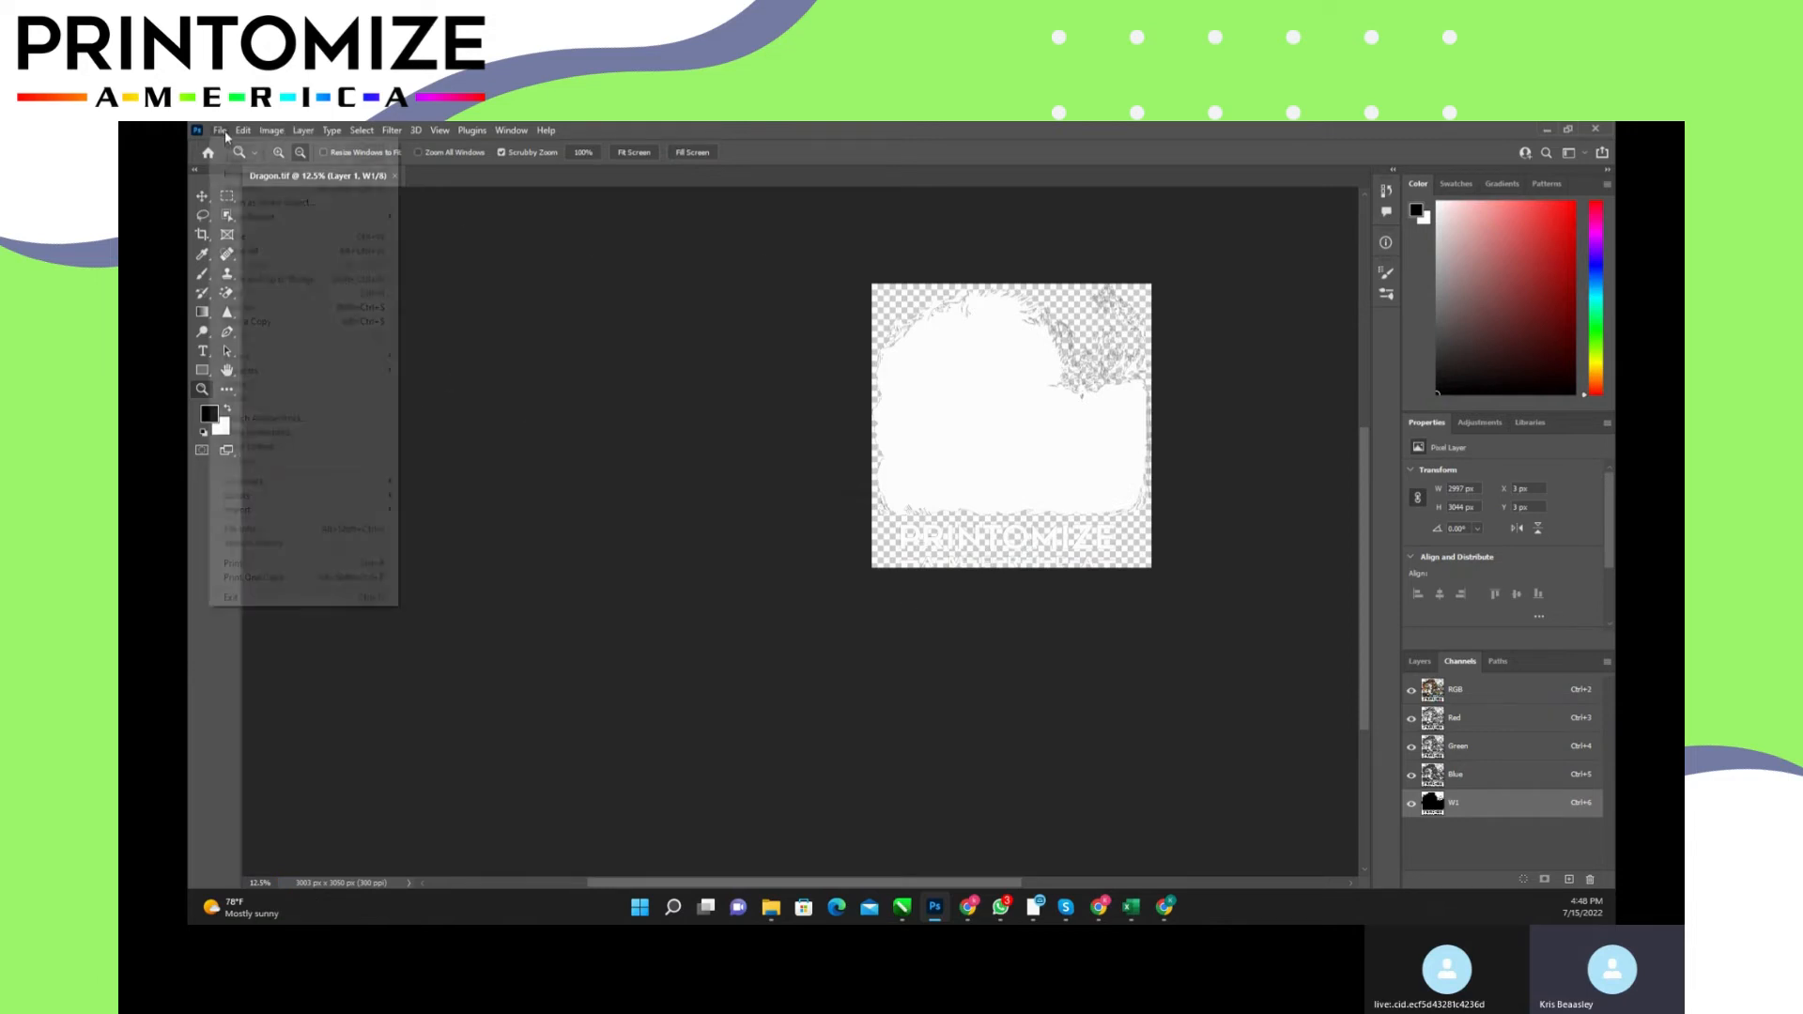
{"action": "left_click", "coordinate": [221, 130]}
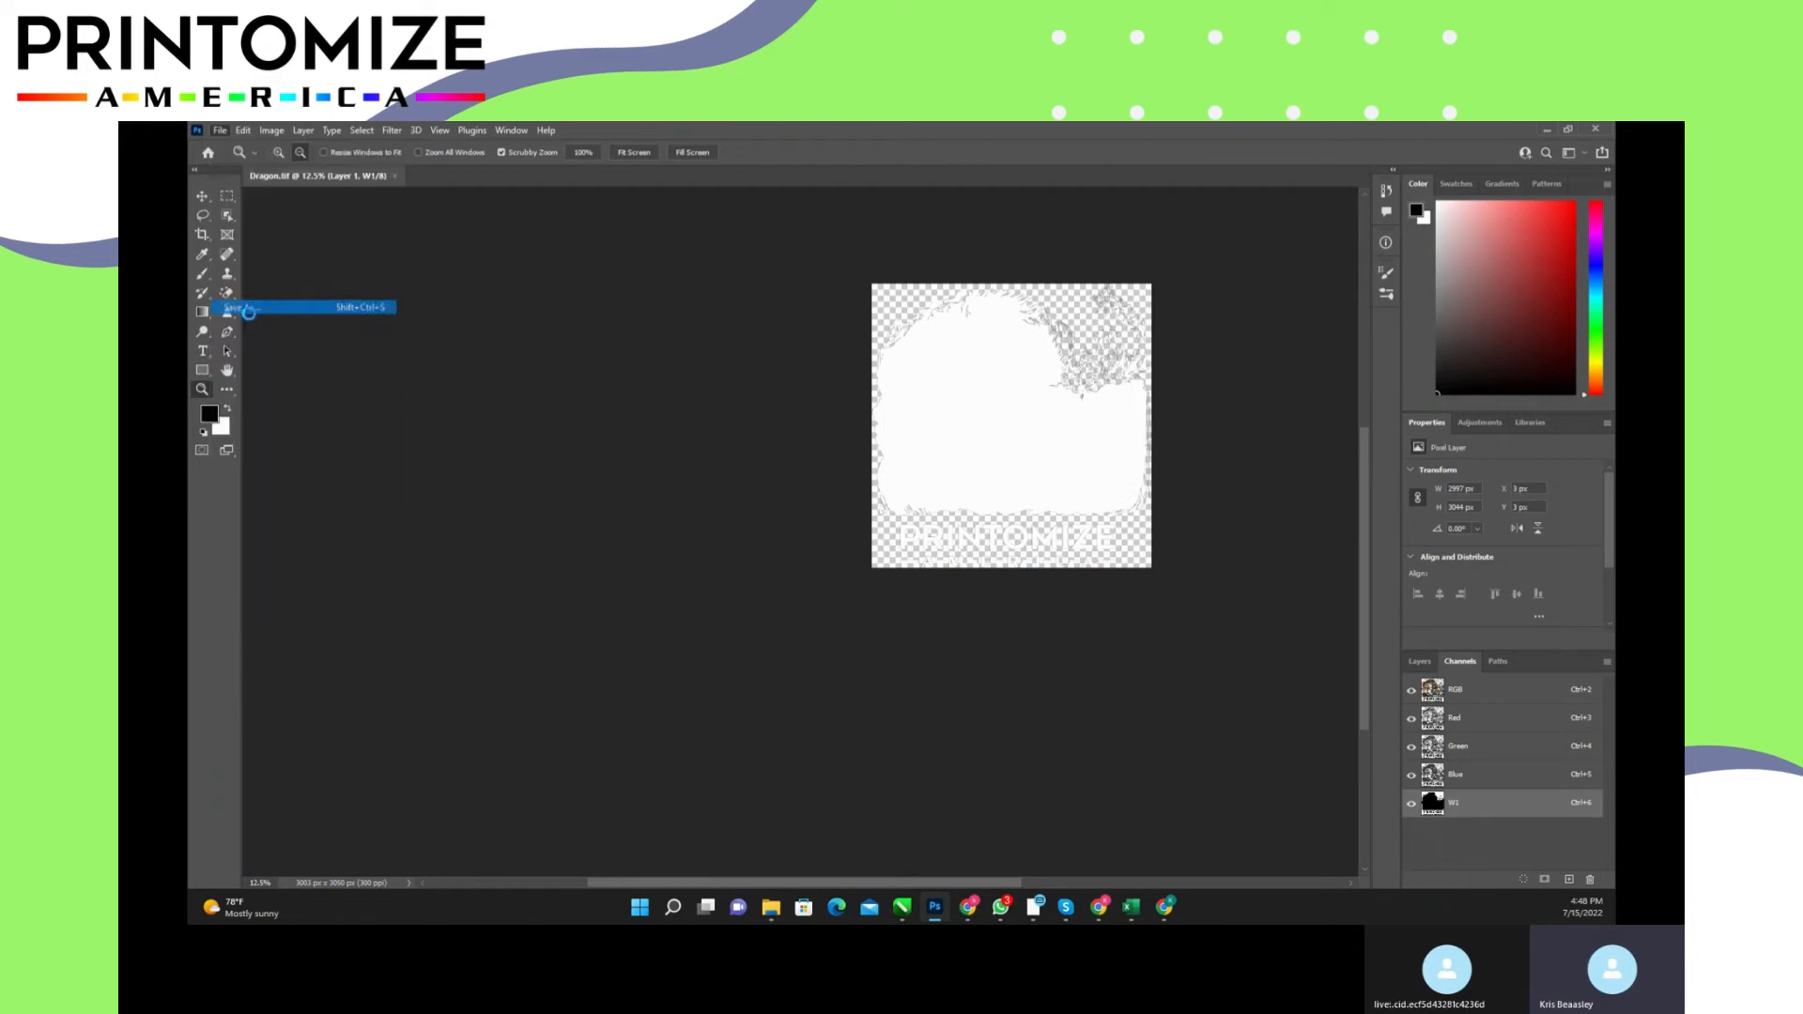
{"action": "left_click", "coordinate": [233, 308]}
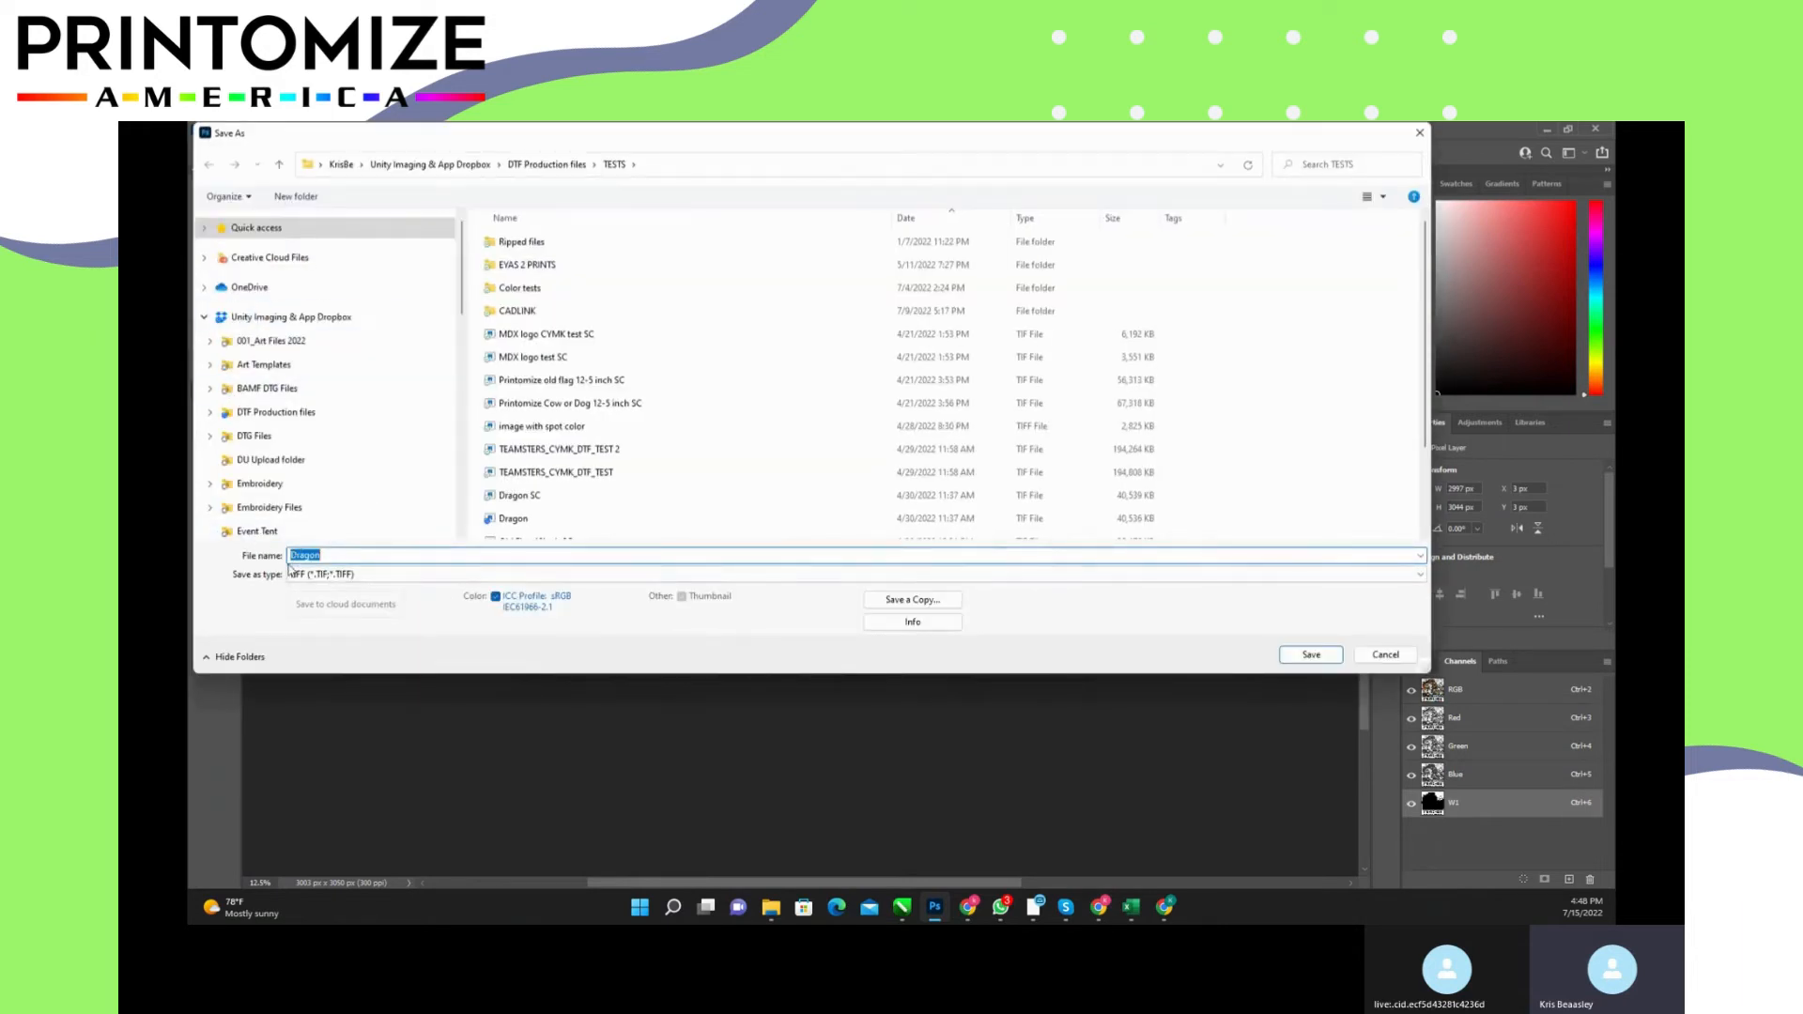
{"action": "left_click", "coordinate": [326, 554]}
{"action": "type", "text": " - SC"}
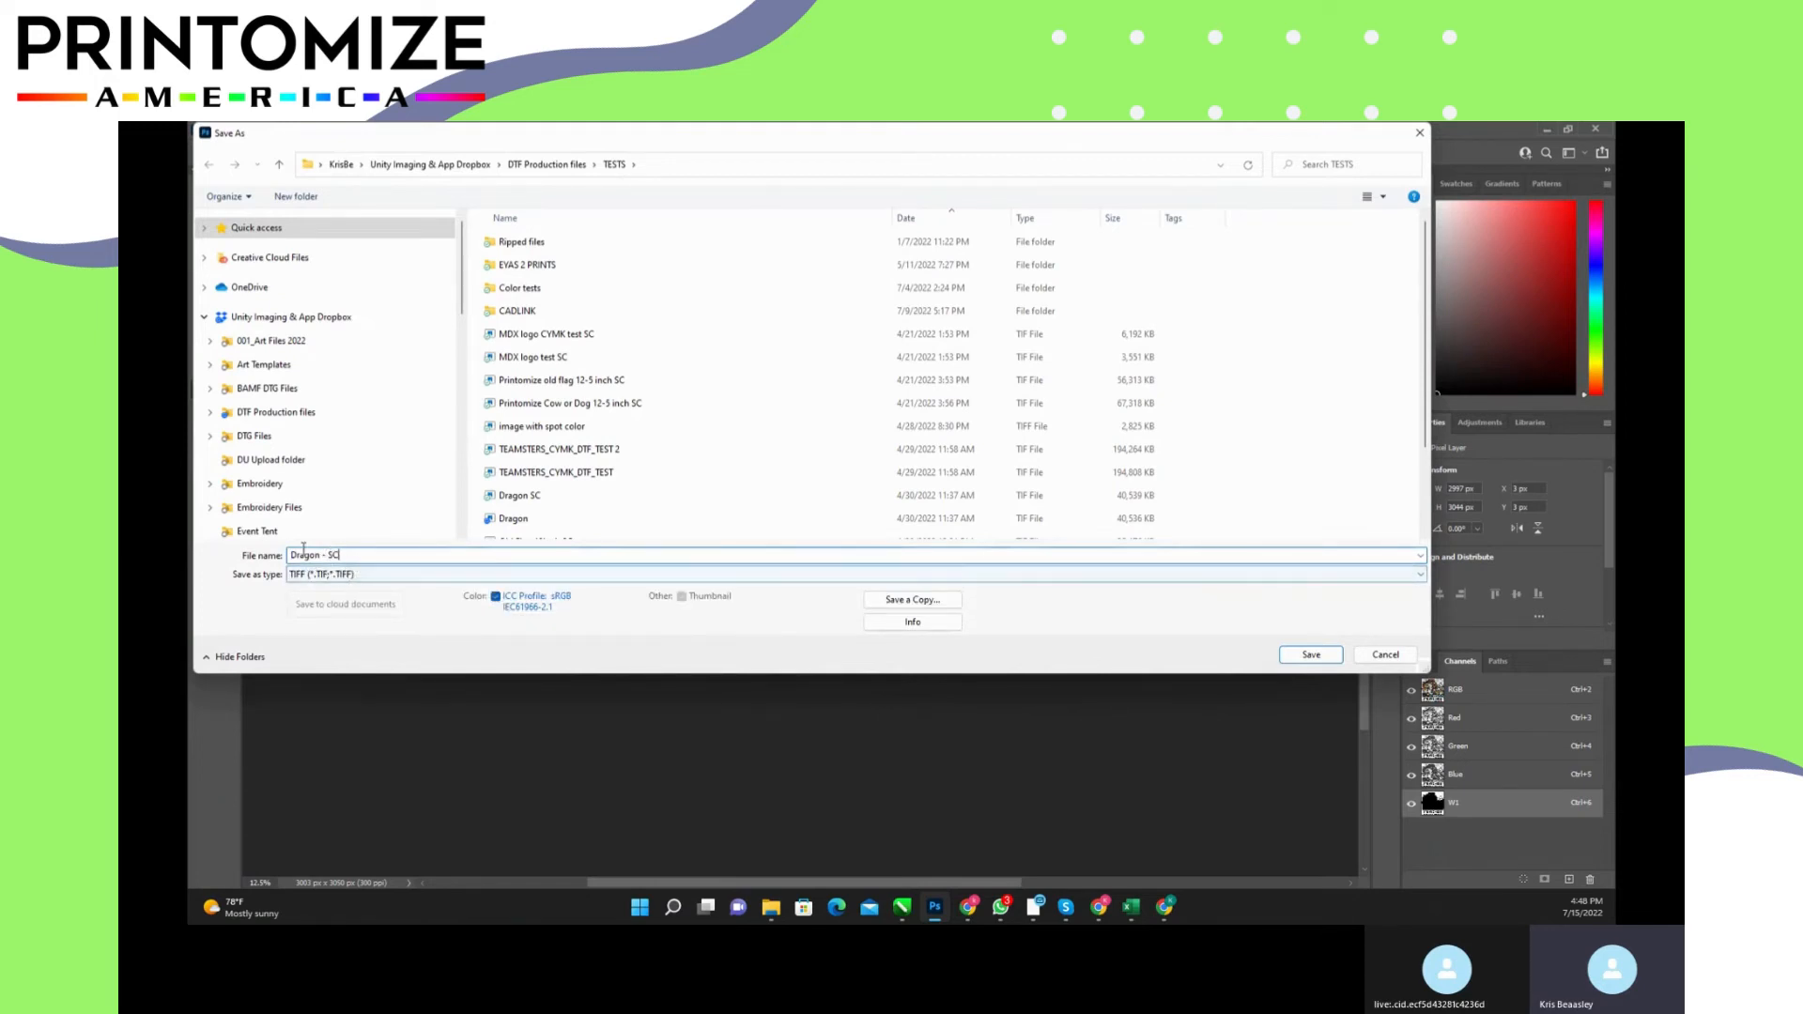
{"action": "left_click", "coordinate": [521, 496]}
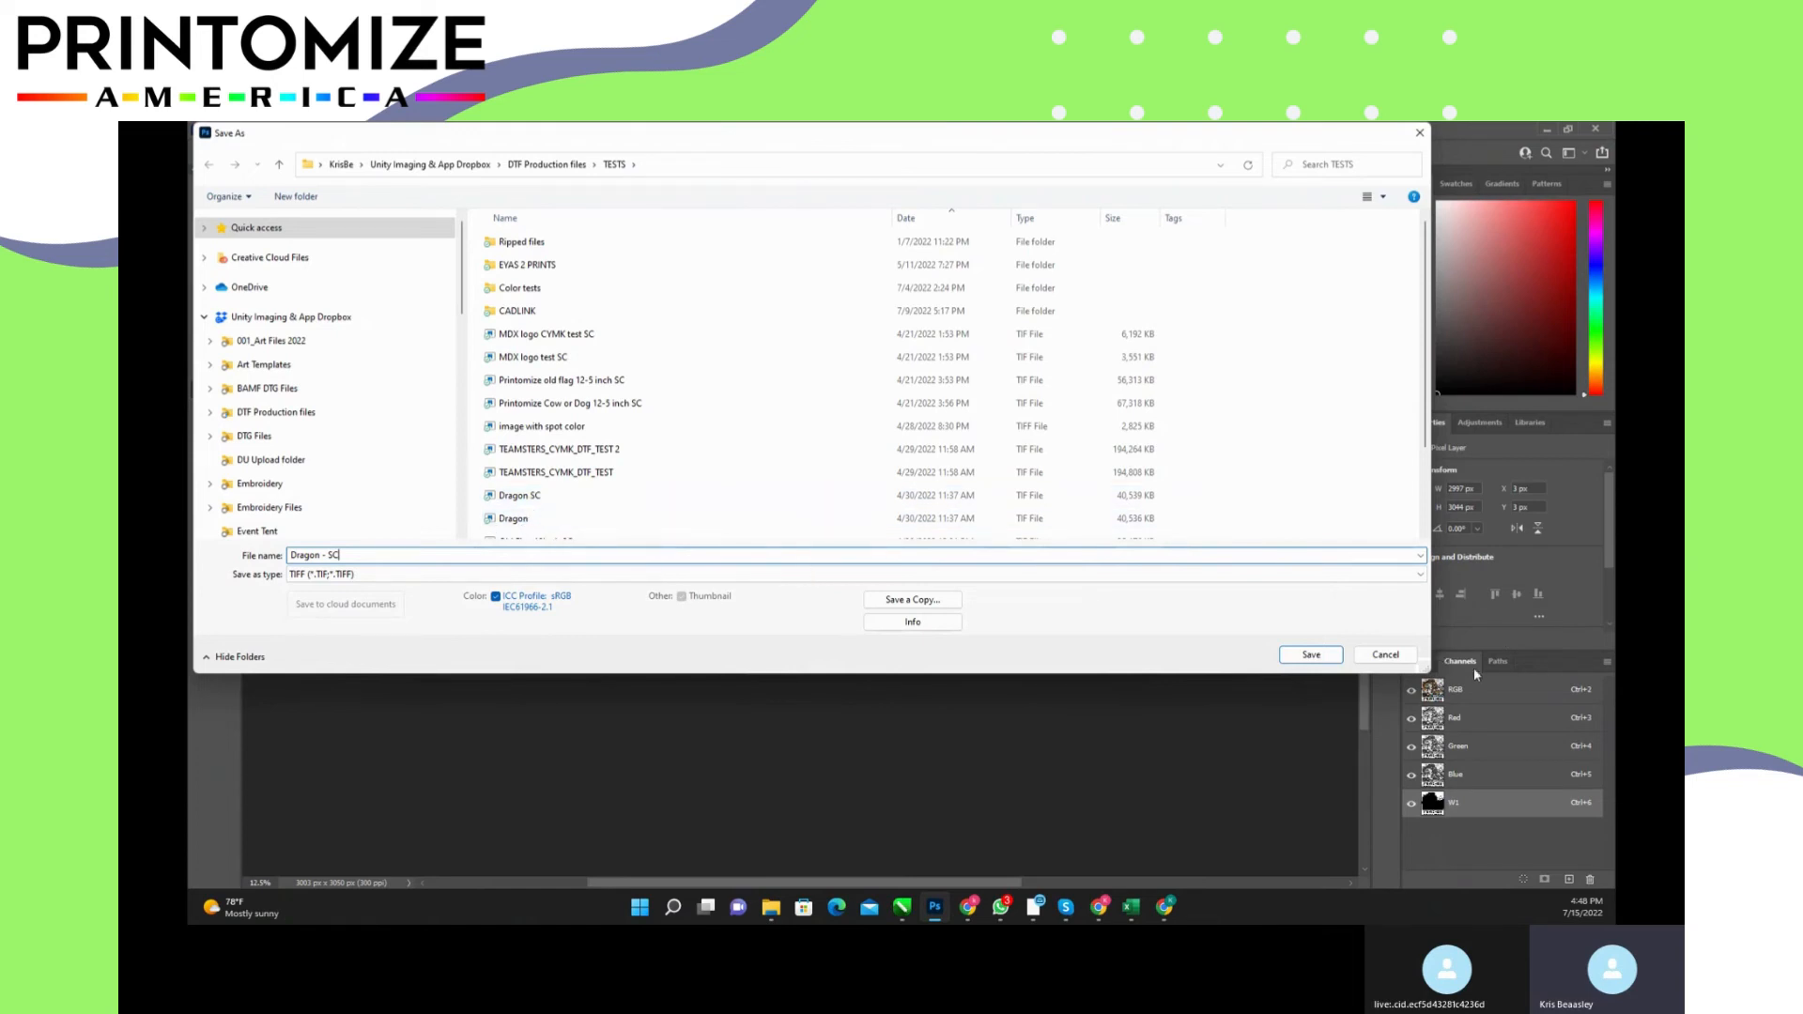
{"action": "left_click", "coordinate": [1311, 654]}
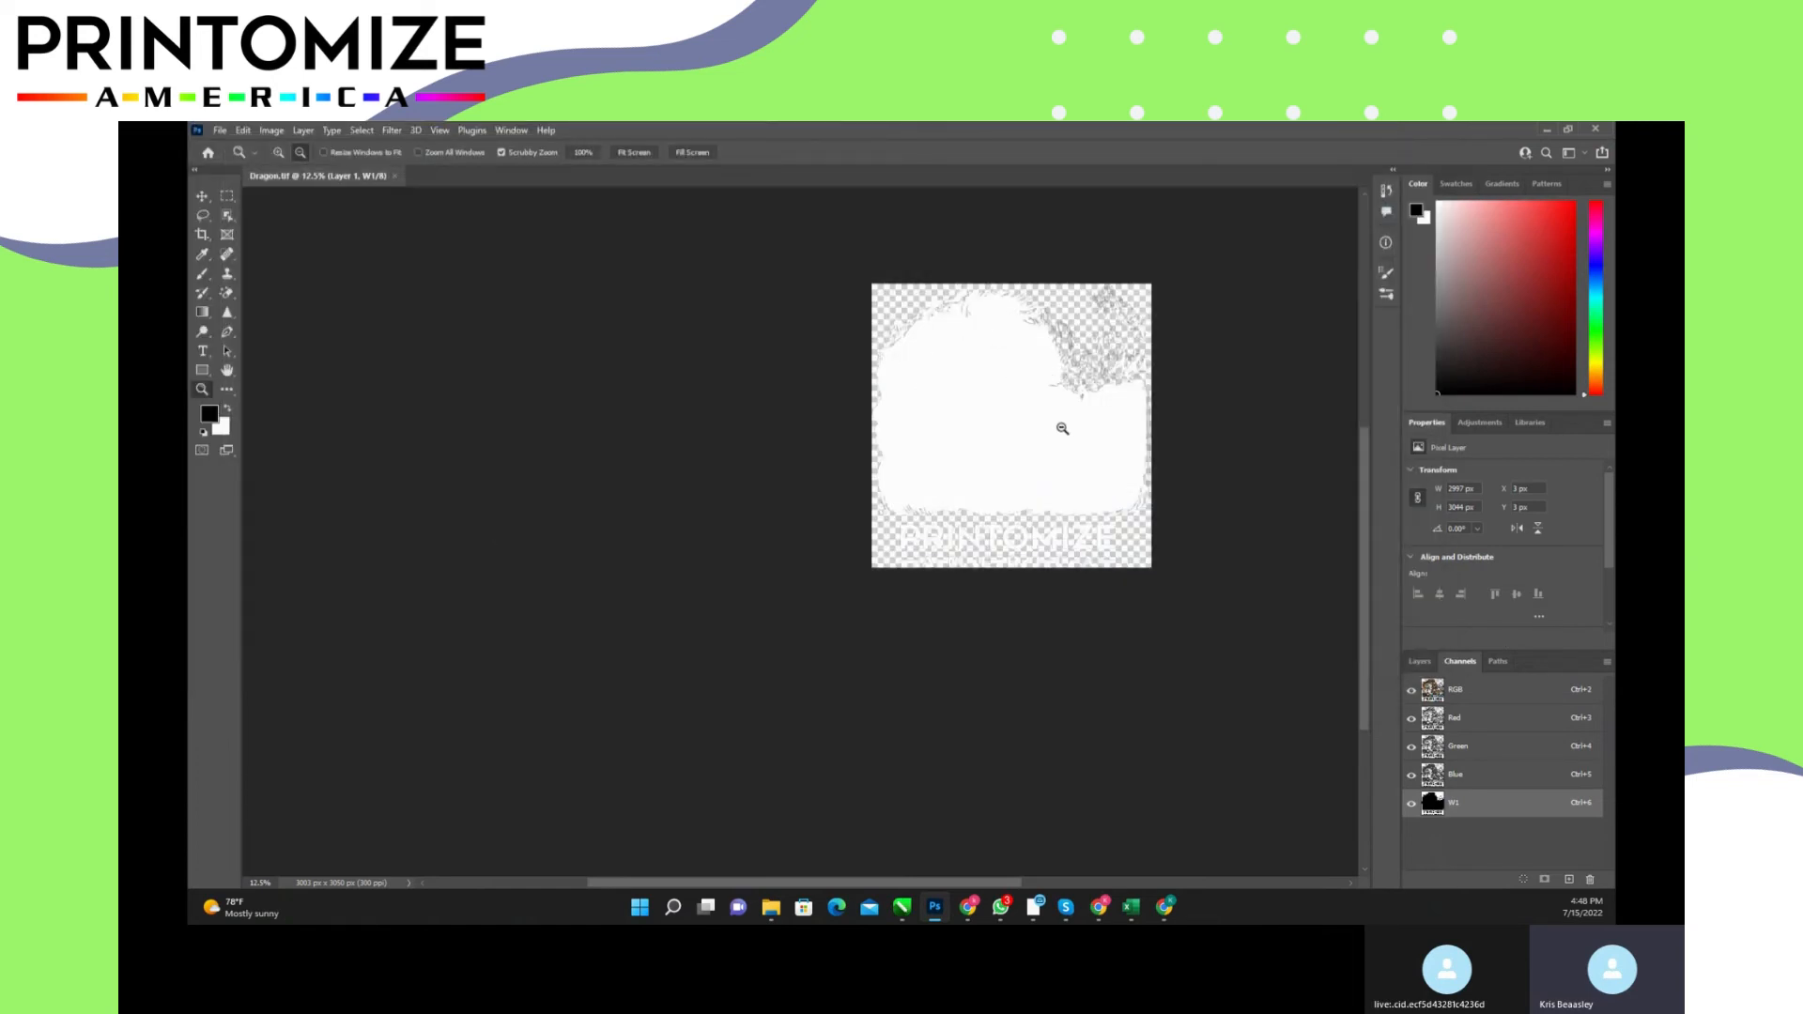